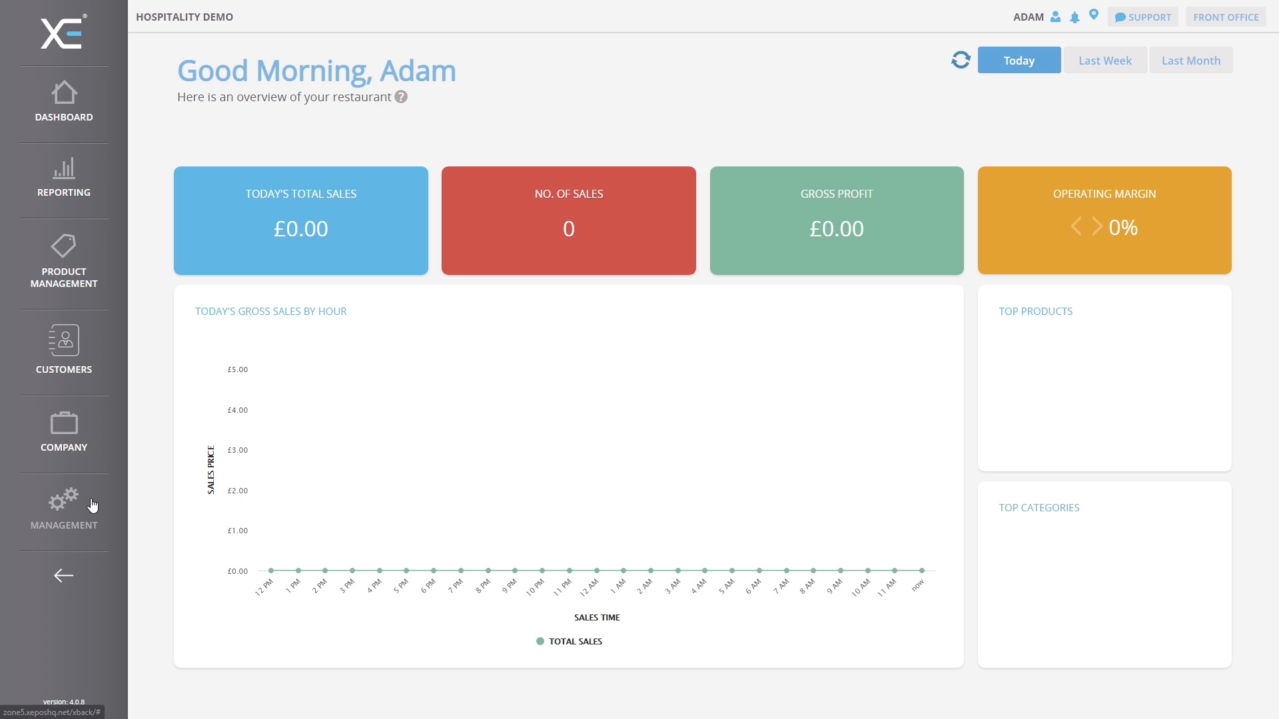
- Go to Management > User Management to list the six existing admin users
left_click(64, 512)
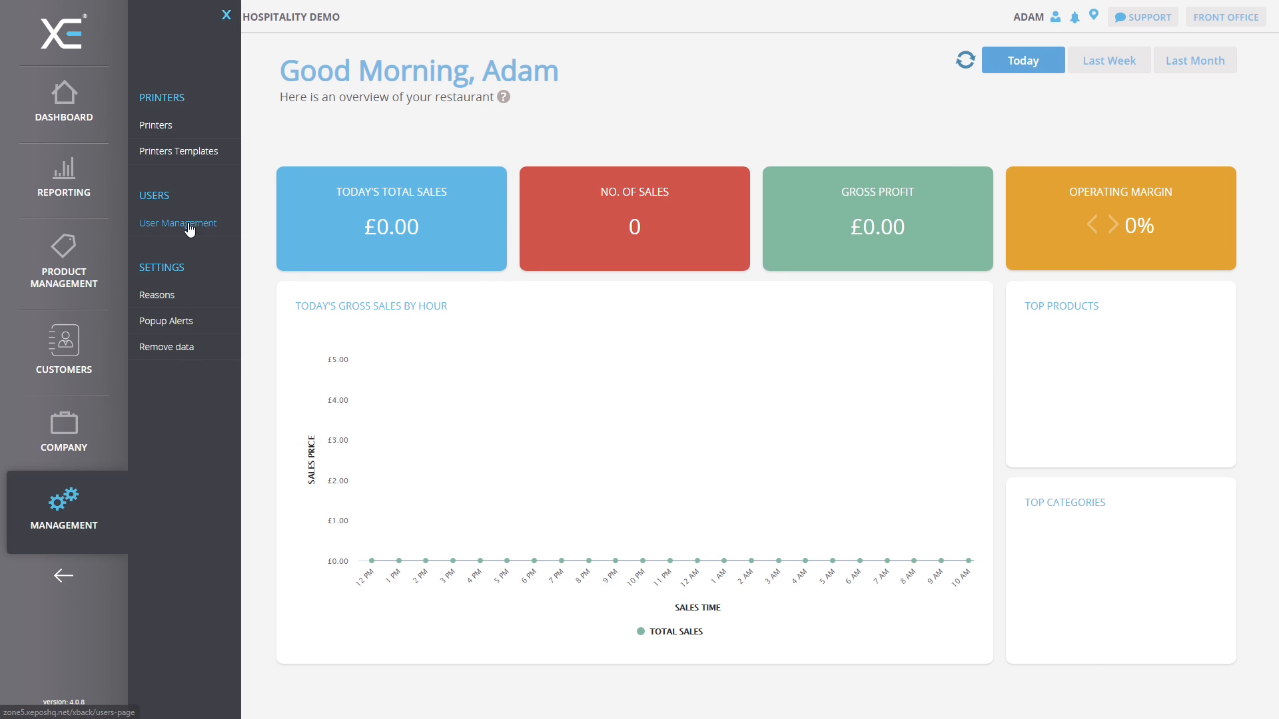
left_click(177, 223)
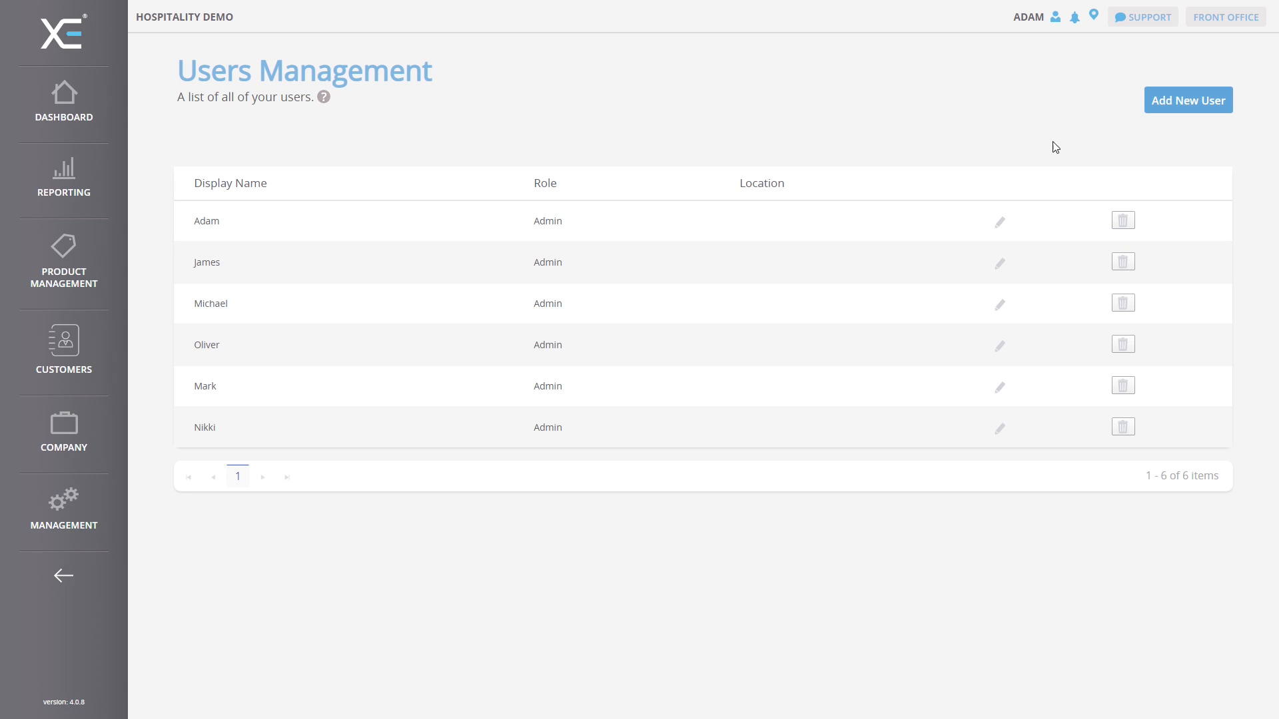
mouse_move(1181, 116)
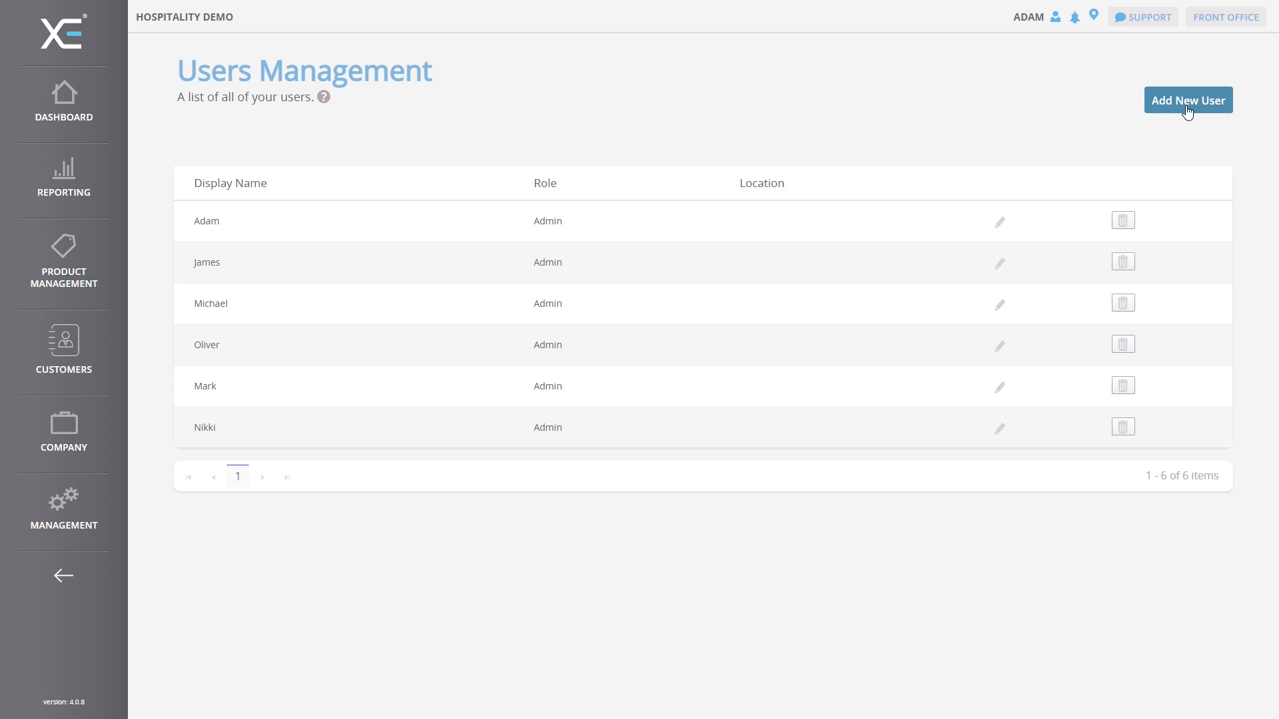
- Add a new user and enter the first name Steve
left_click(1188, 100)
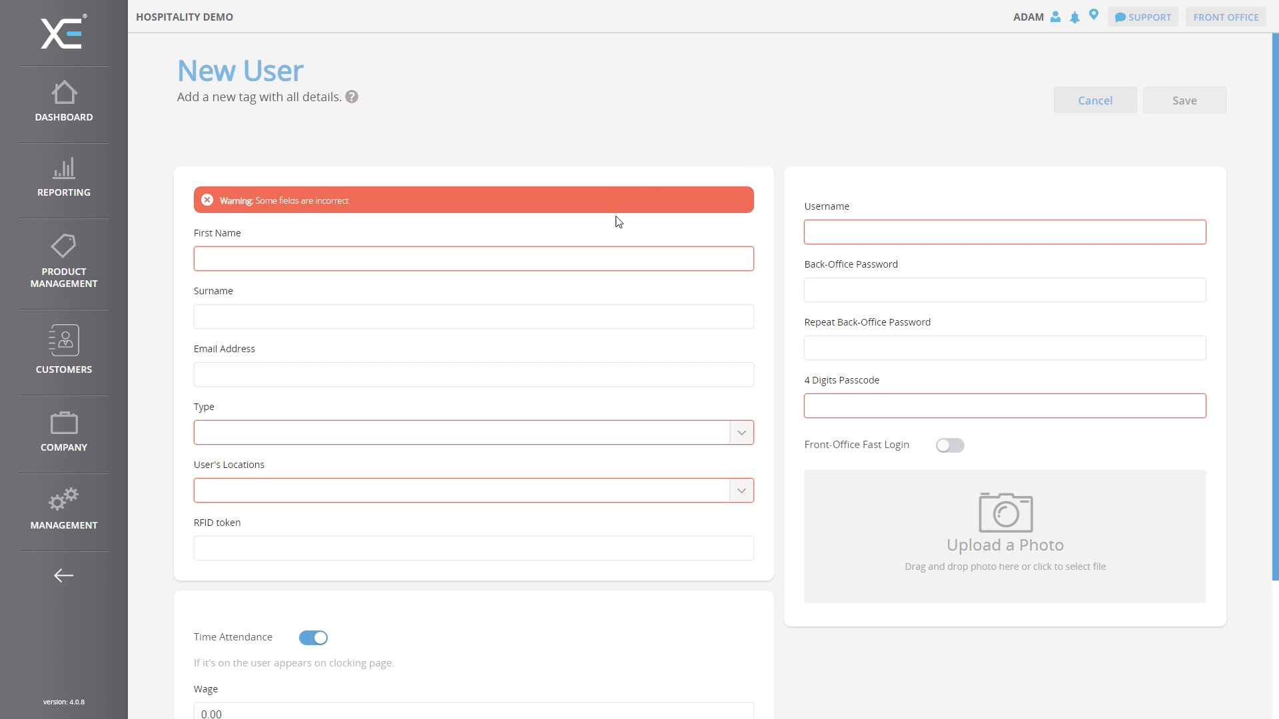
mouse_move(642, 238)
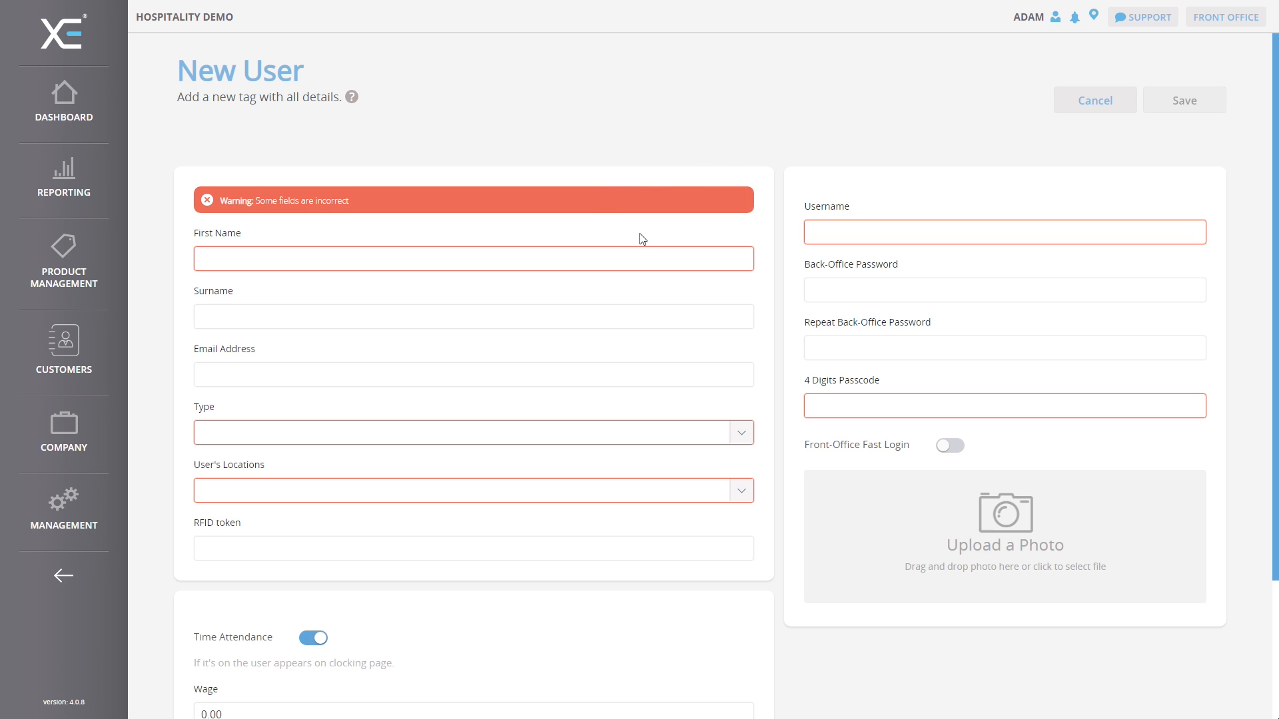
mouse_move(630, 250)
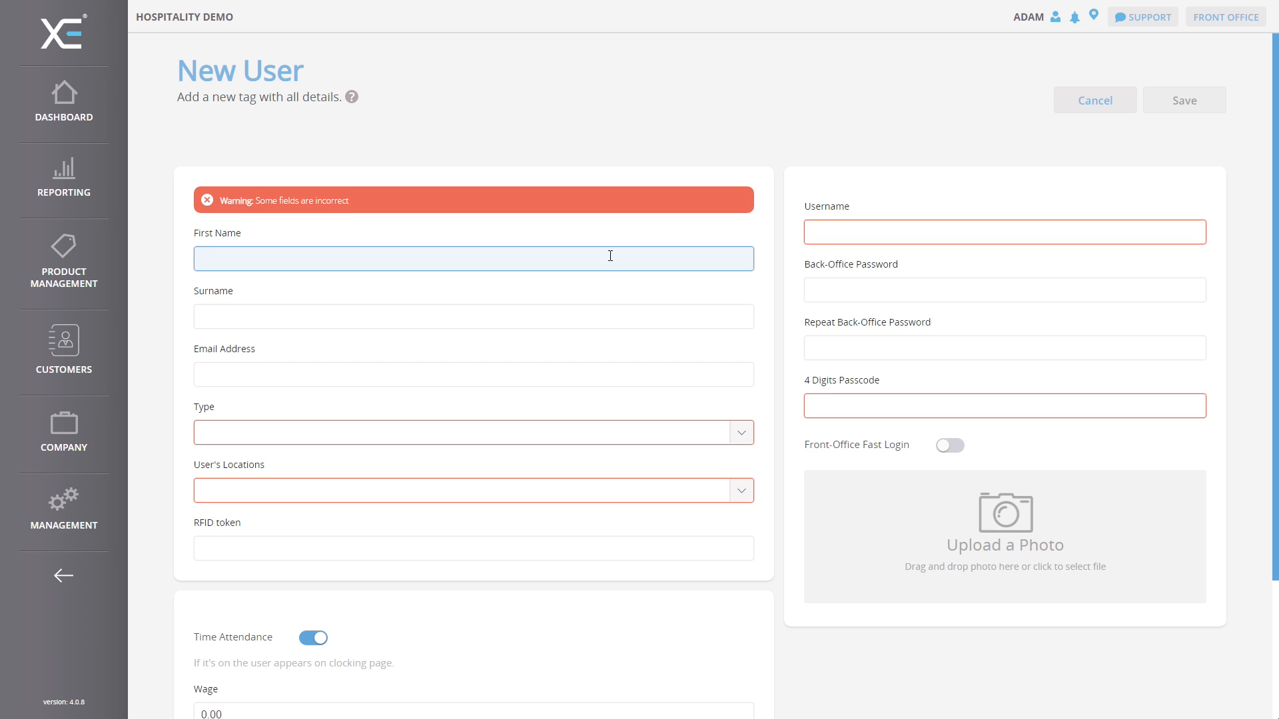
type("Steve")
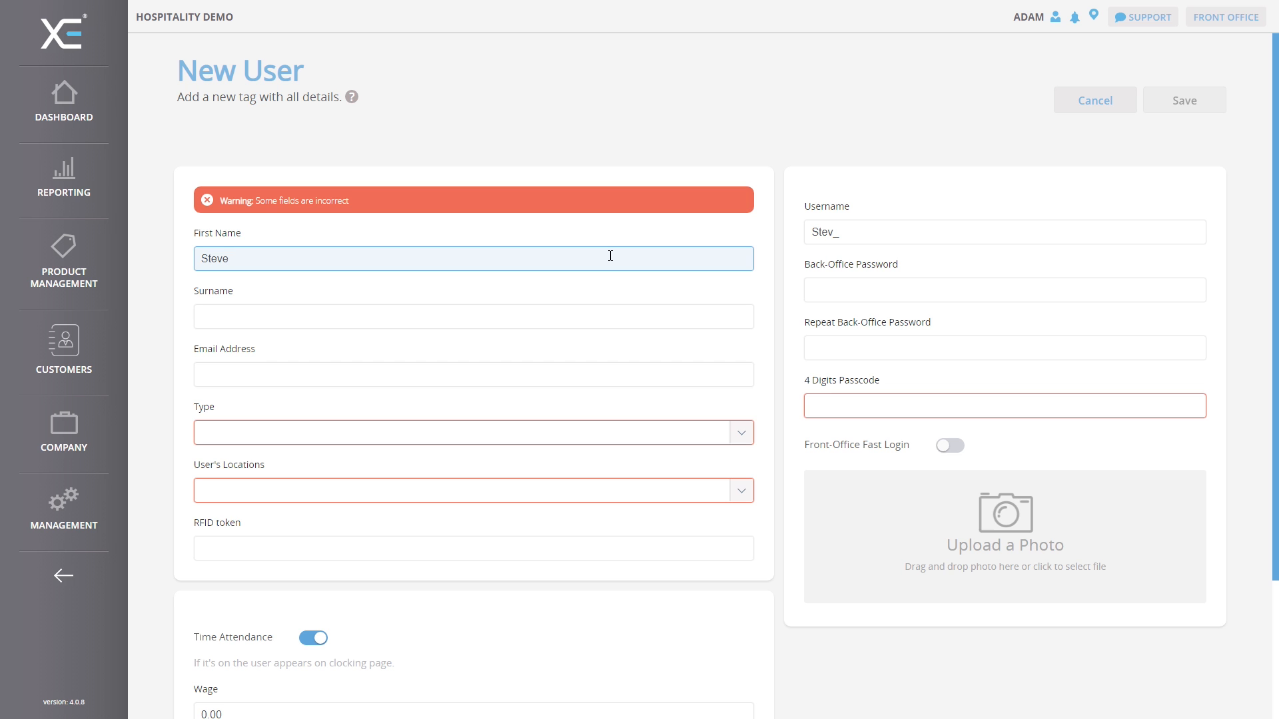
mouse_move(586, 294)
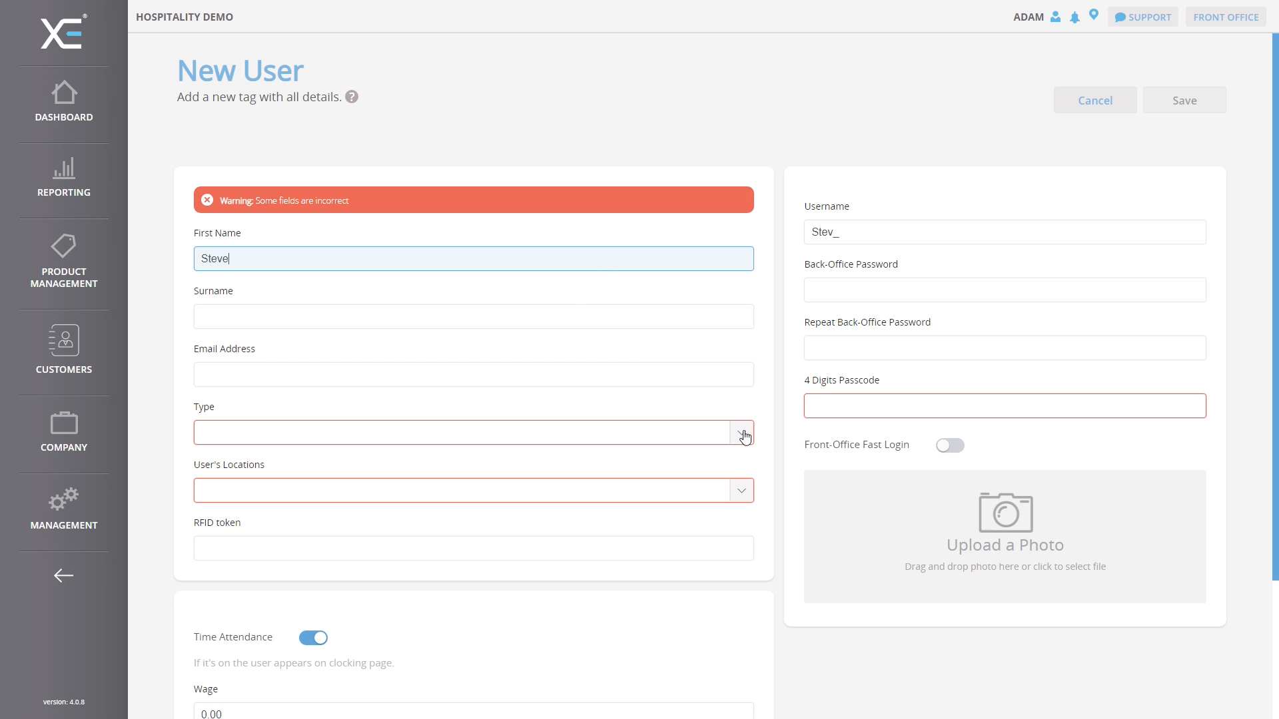
- Choose Staff as the new user's type from Admin, Driver, Manager and Staff
left_click(743, 435)
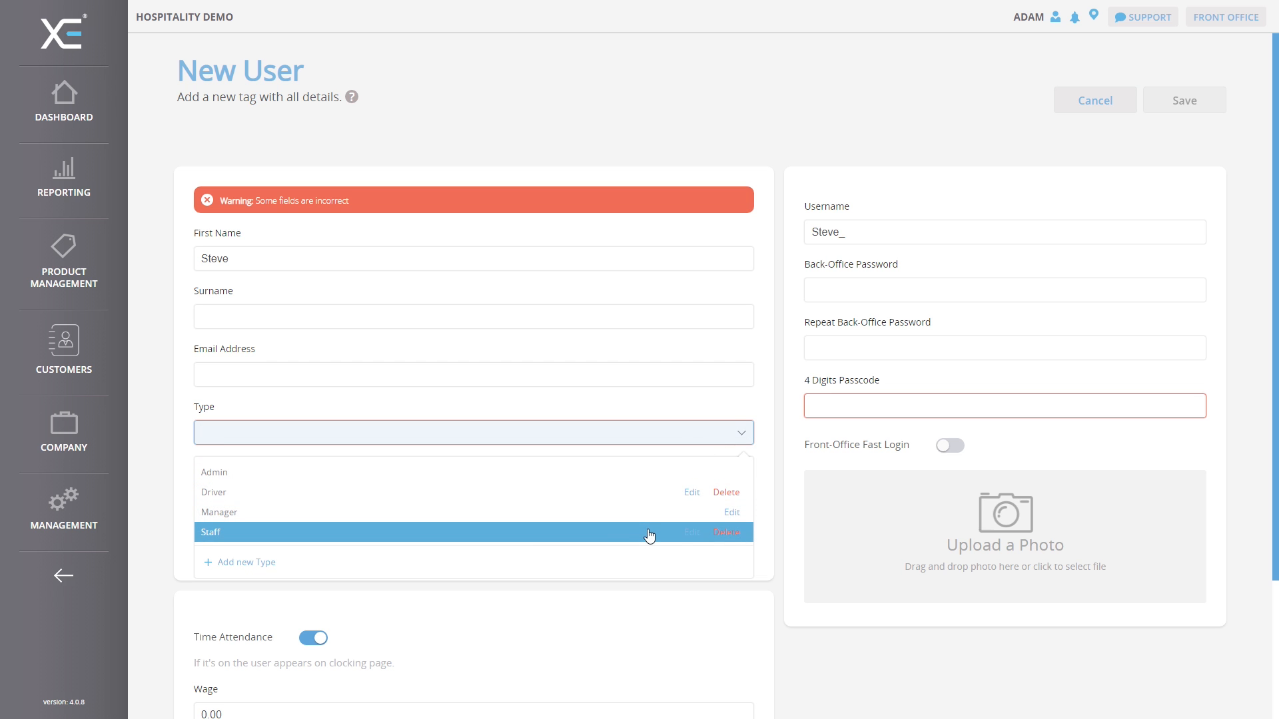
mouse_move(637, 492)
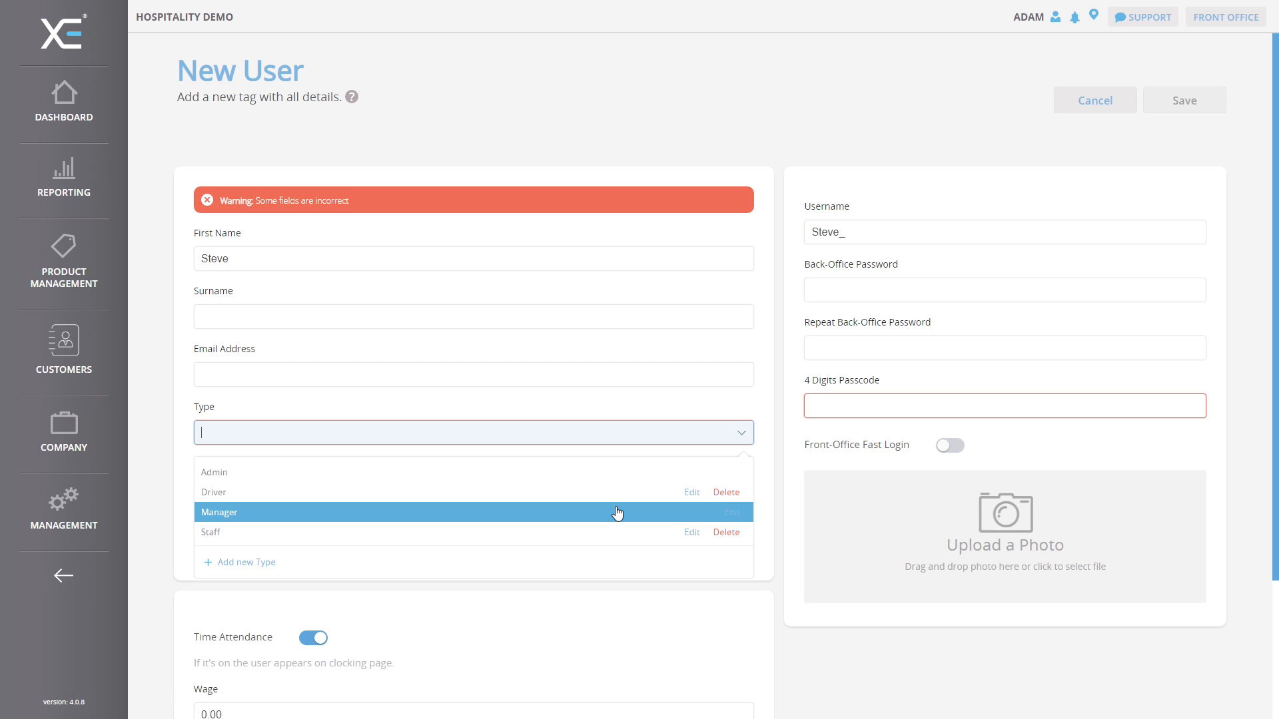
mouse_move(633, 536)
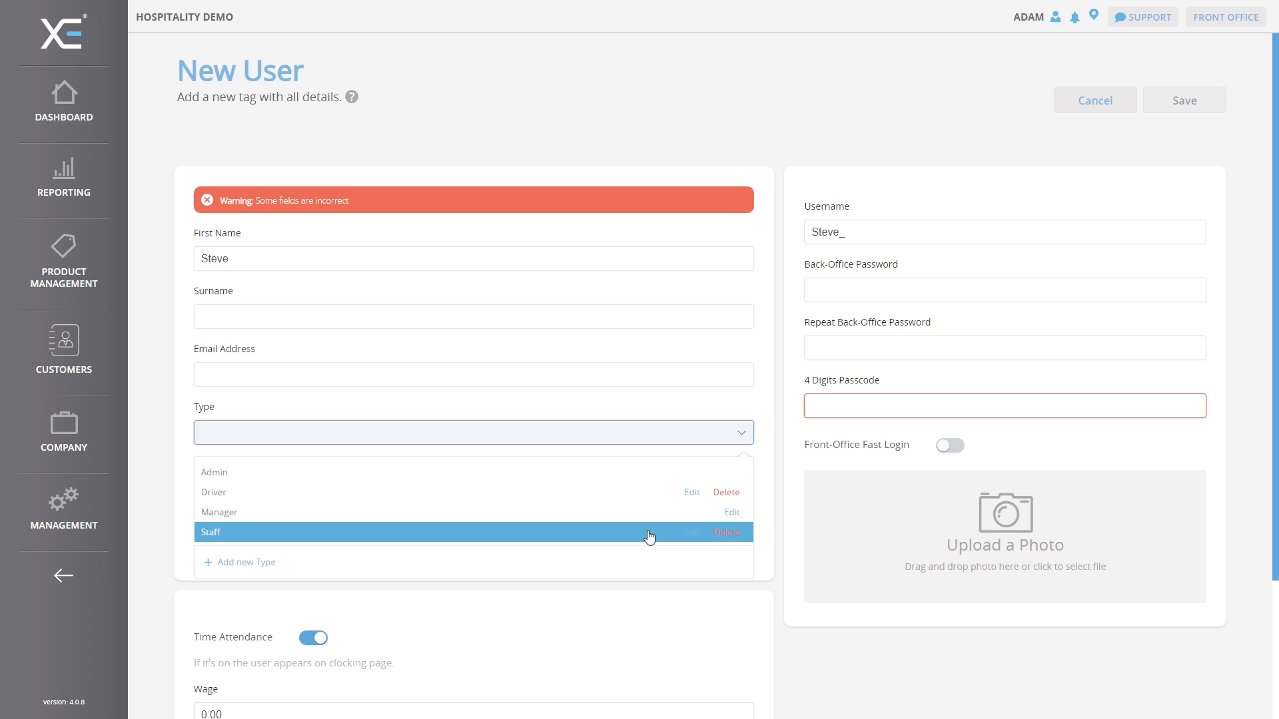
left_click(210, 533)
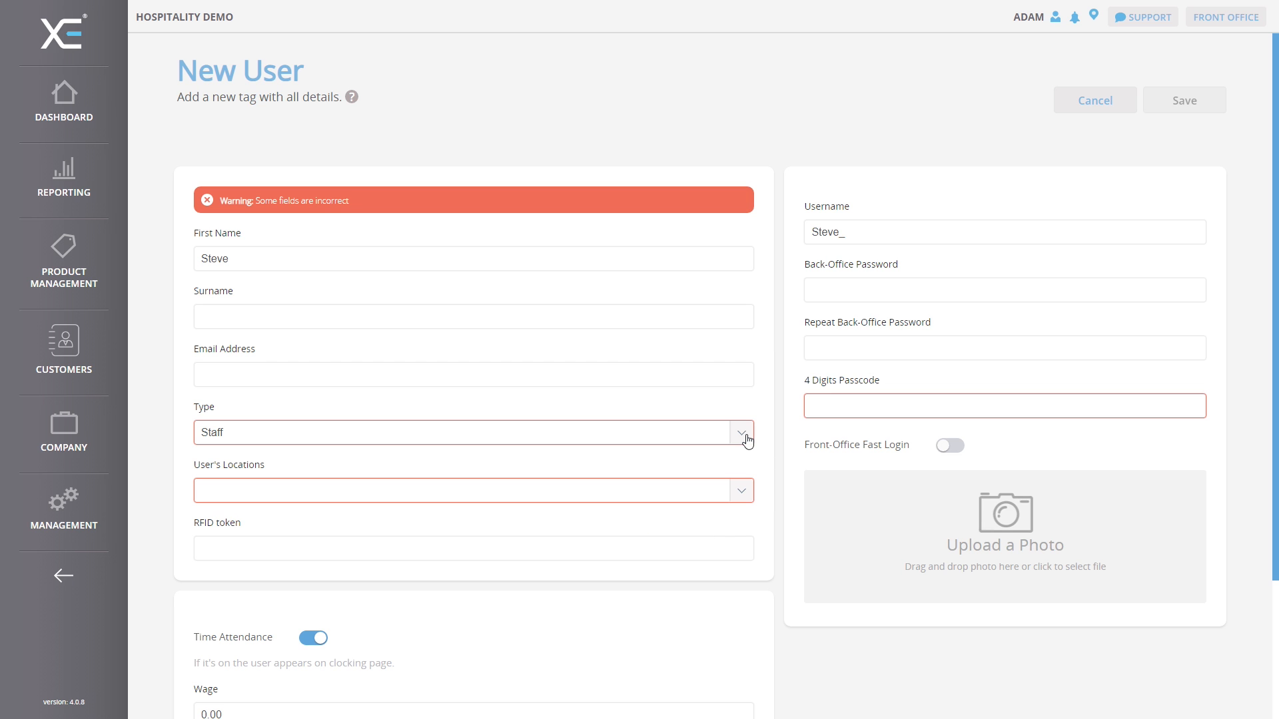
left_click(741, 431)
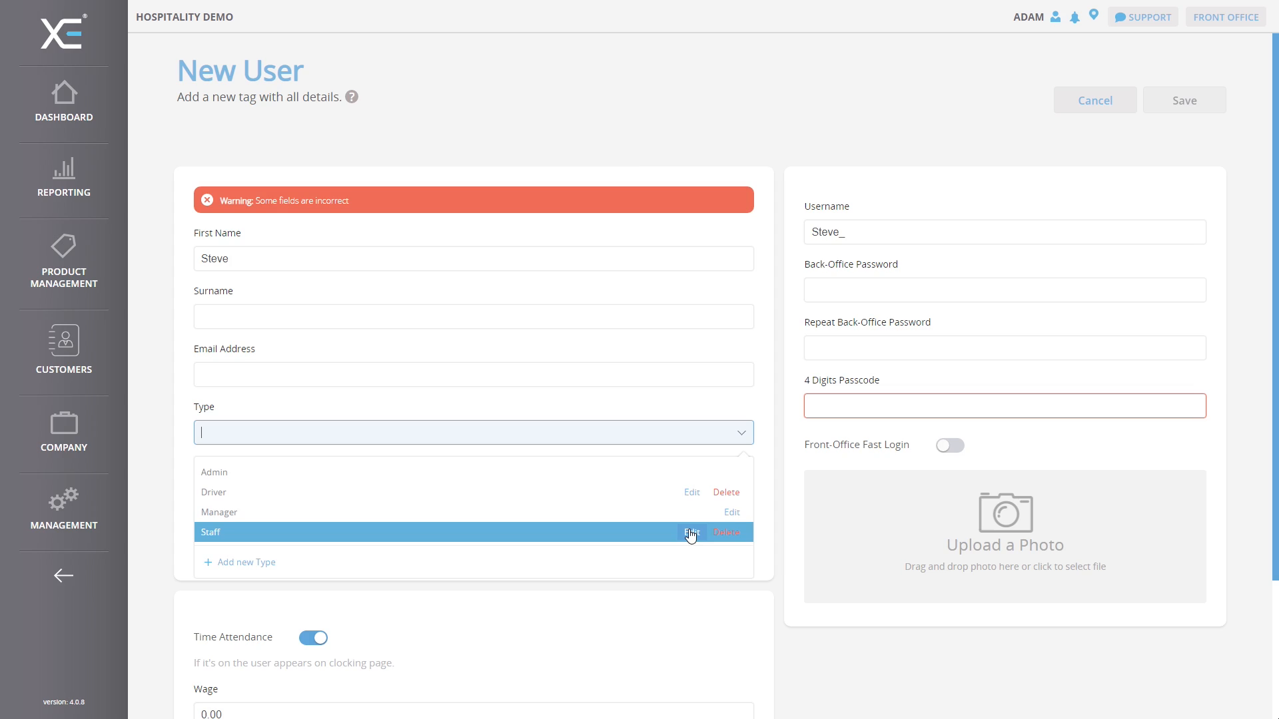
- Review the Staff user type's permission options via its Edit link
left_click(690, 533)
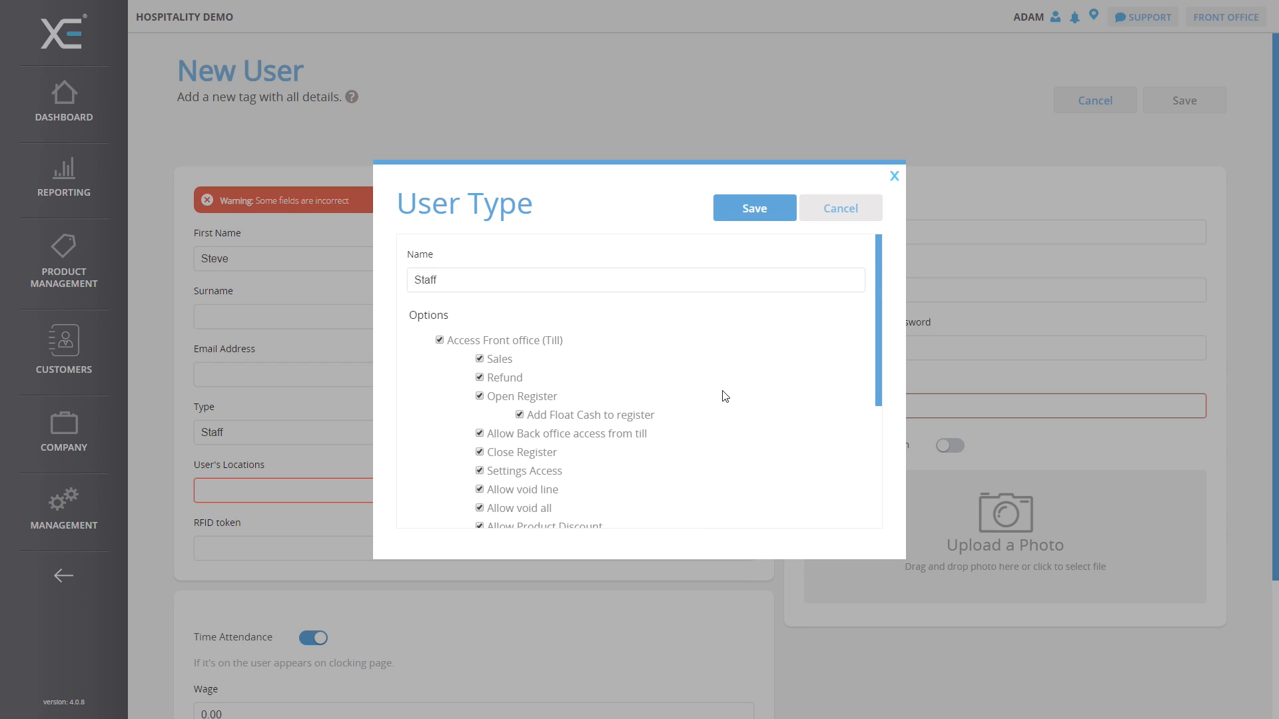
scroll("down", 3)
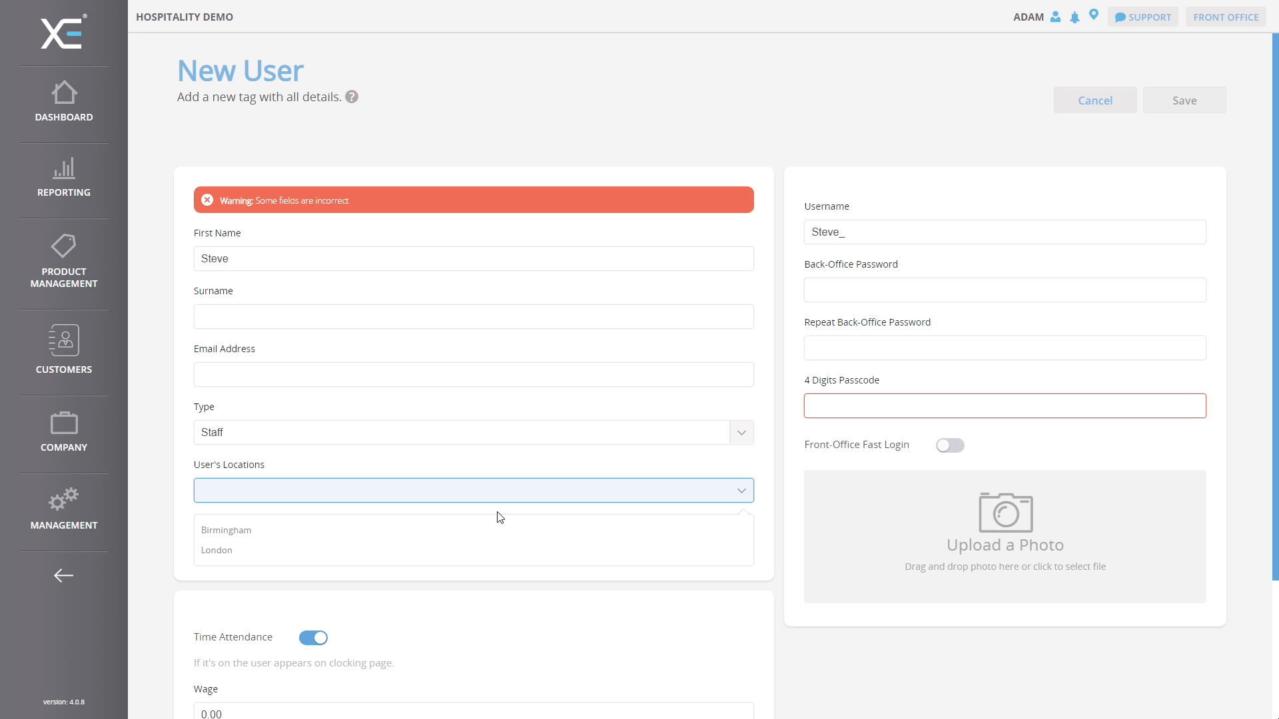
mouse_move(615, 518)
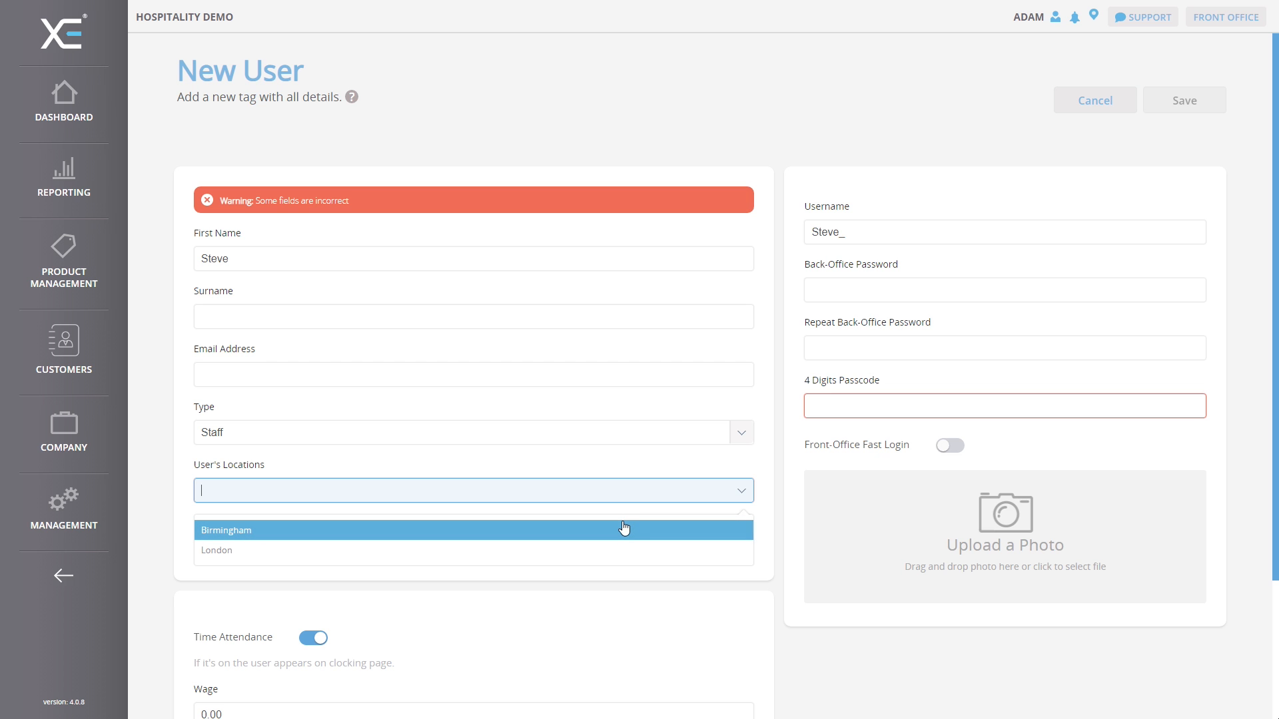
mouse_move(623, 527)
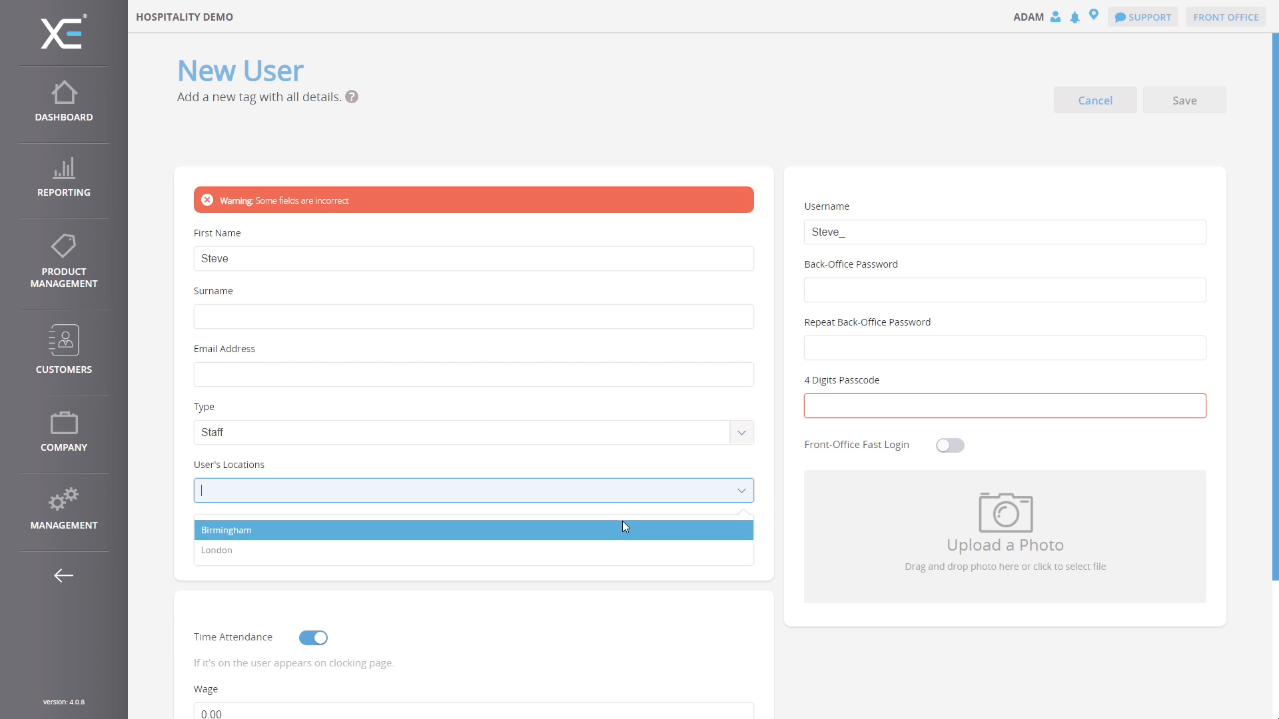
- Add Birmingham as the new user's location
left_click(226, 530)
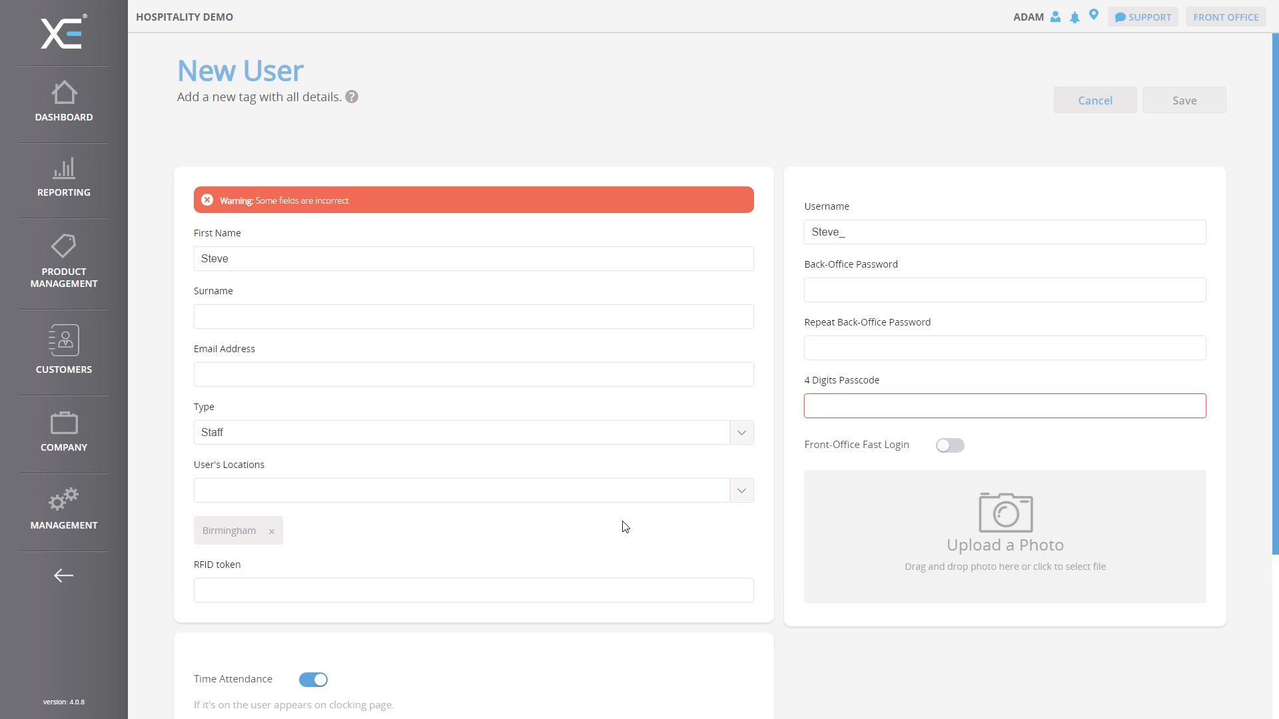
mouse_move(760, 474)
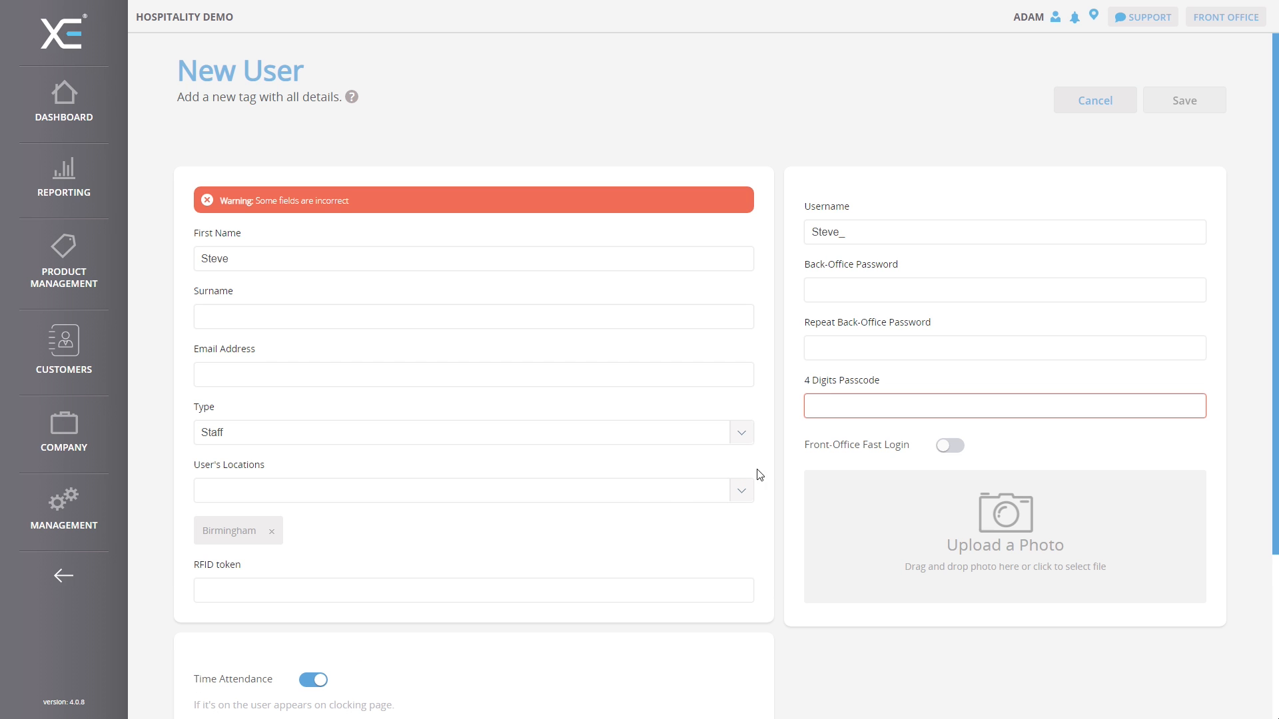
mouse_move(901, 229)
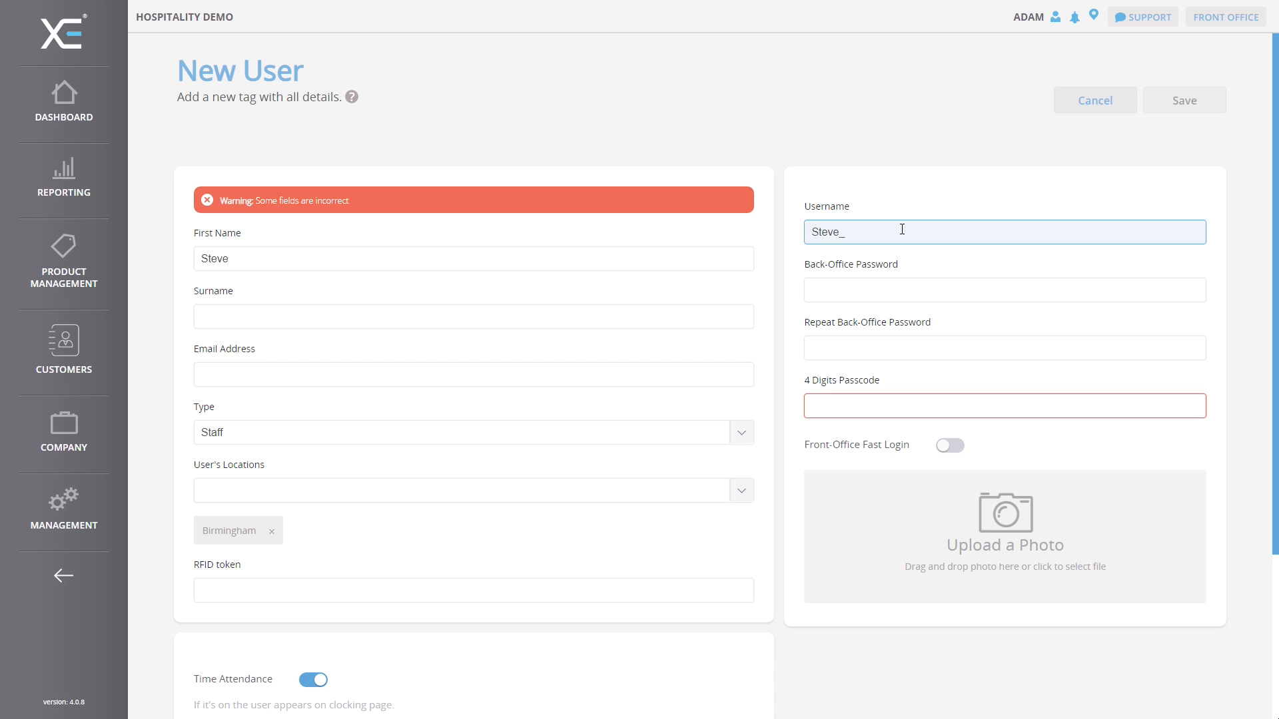
- Complete the username as Steve_01
type("0")
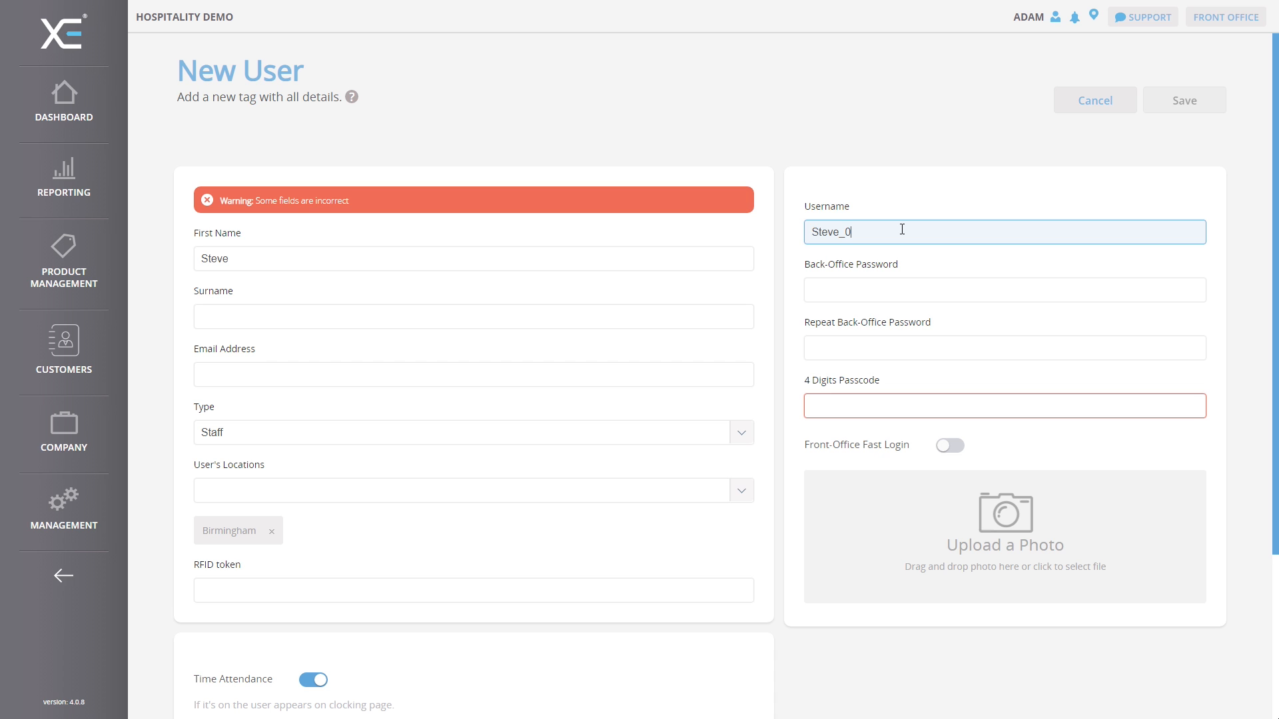
type("1")
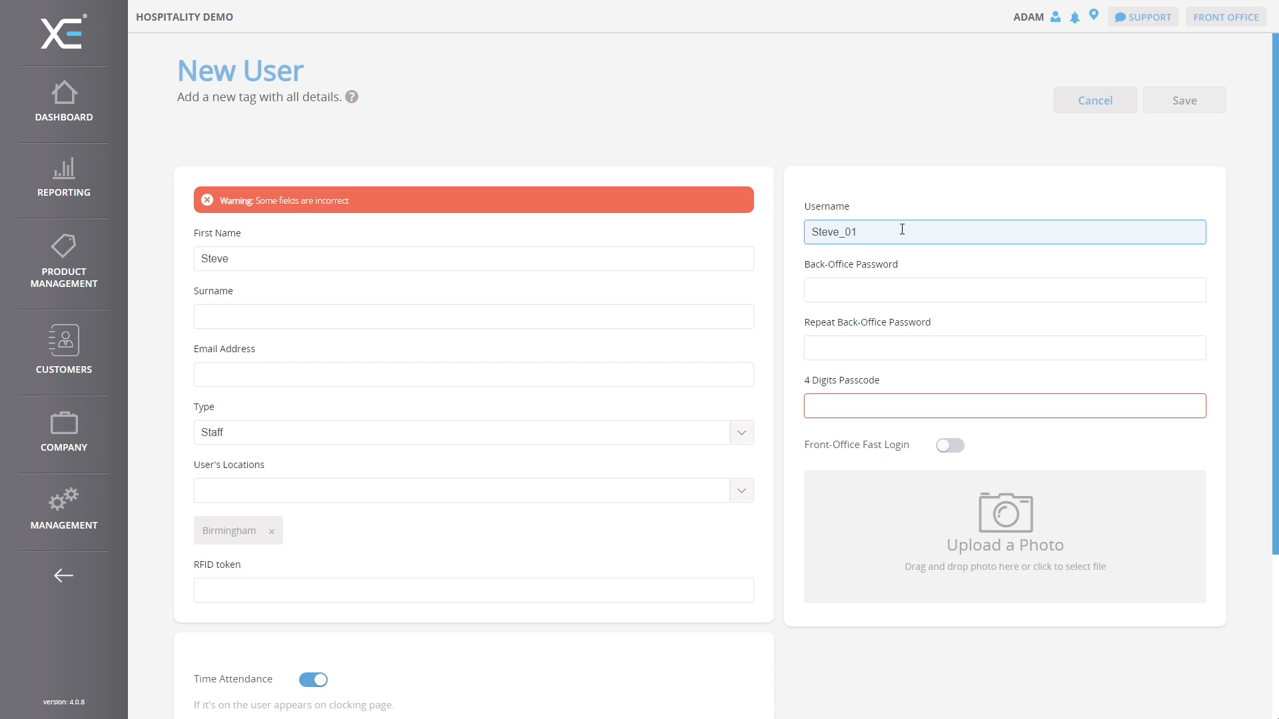
mouse_move(866, 408)
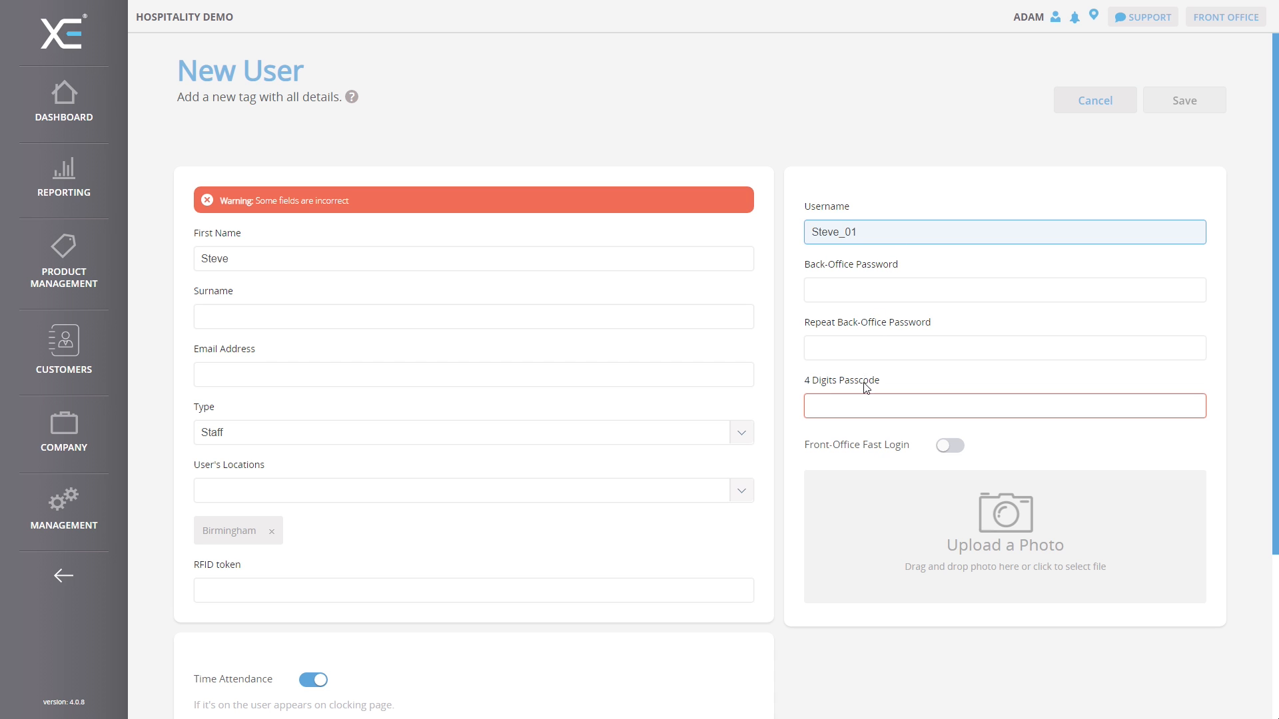
left_click(1003, 405)
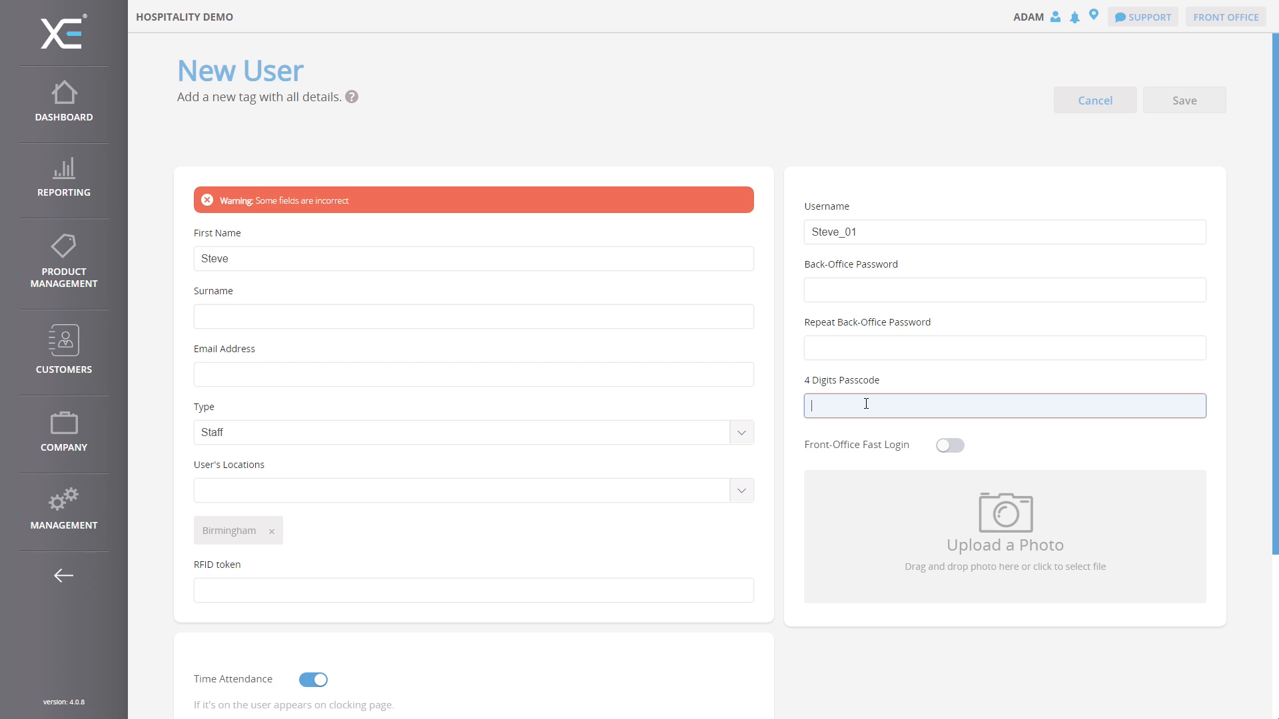
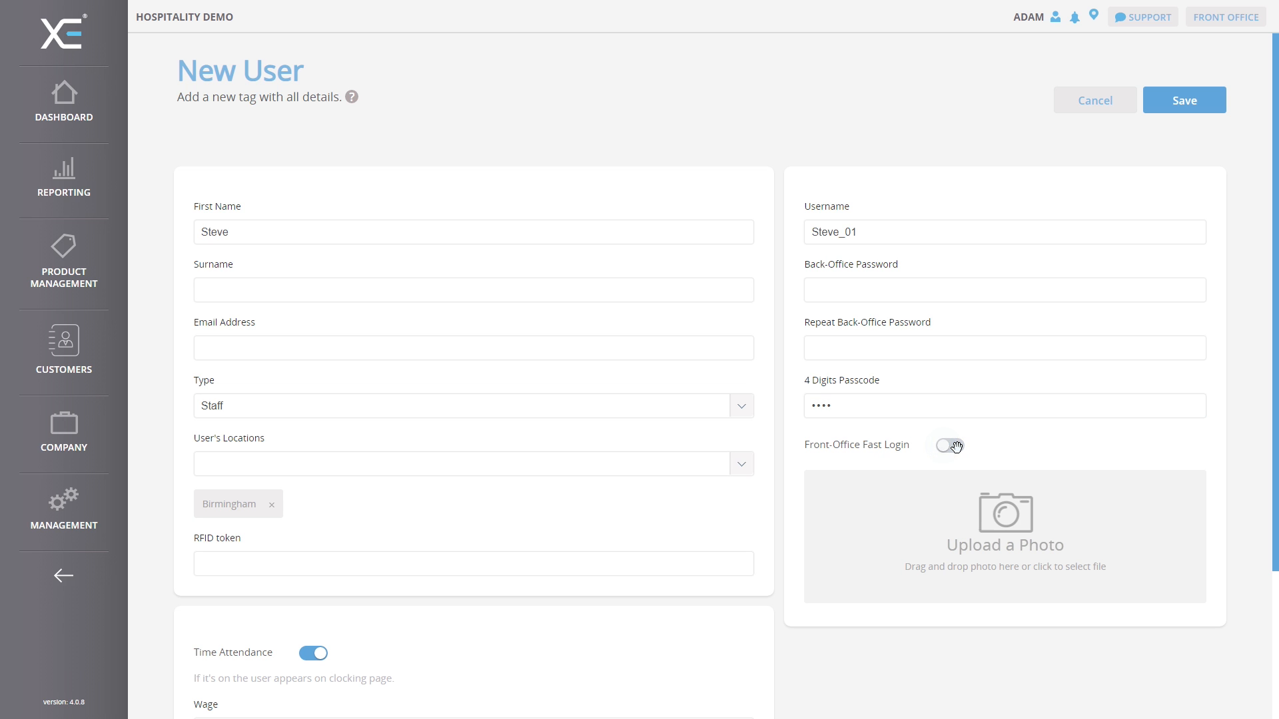
mouse_move(1031, 427)
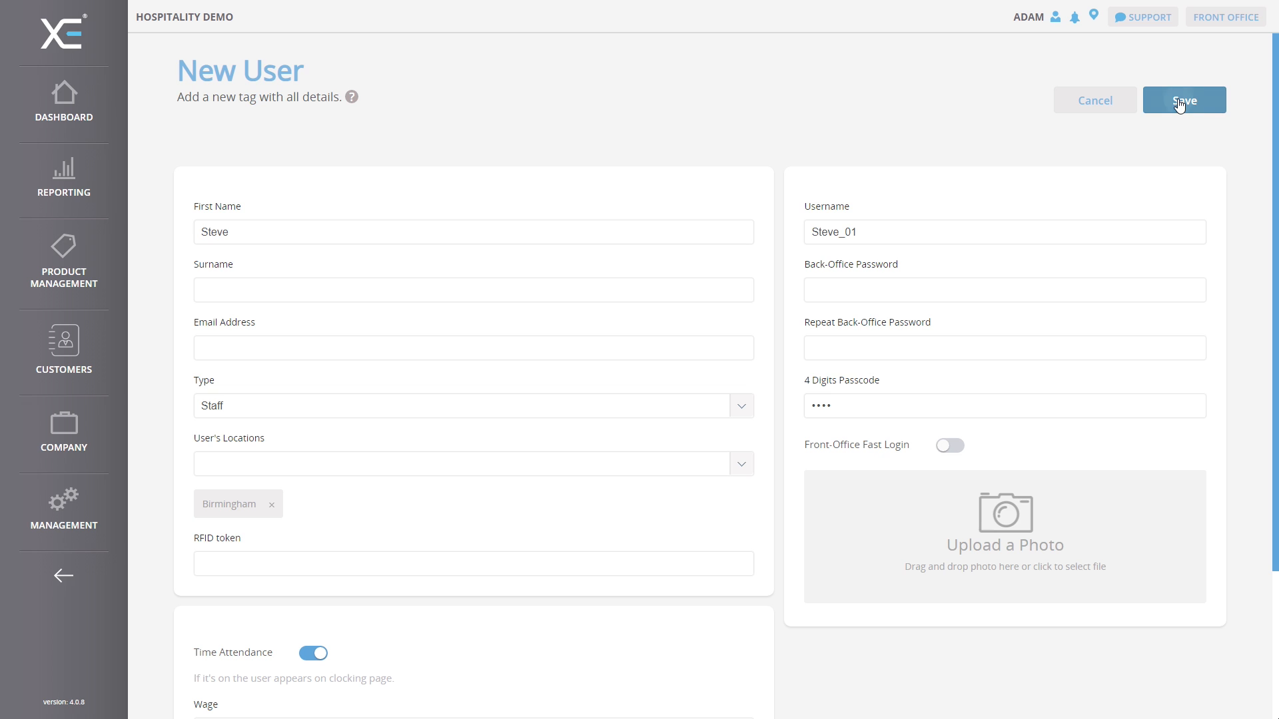
left_click(1183, 100)
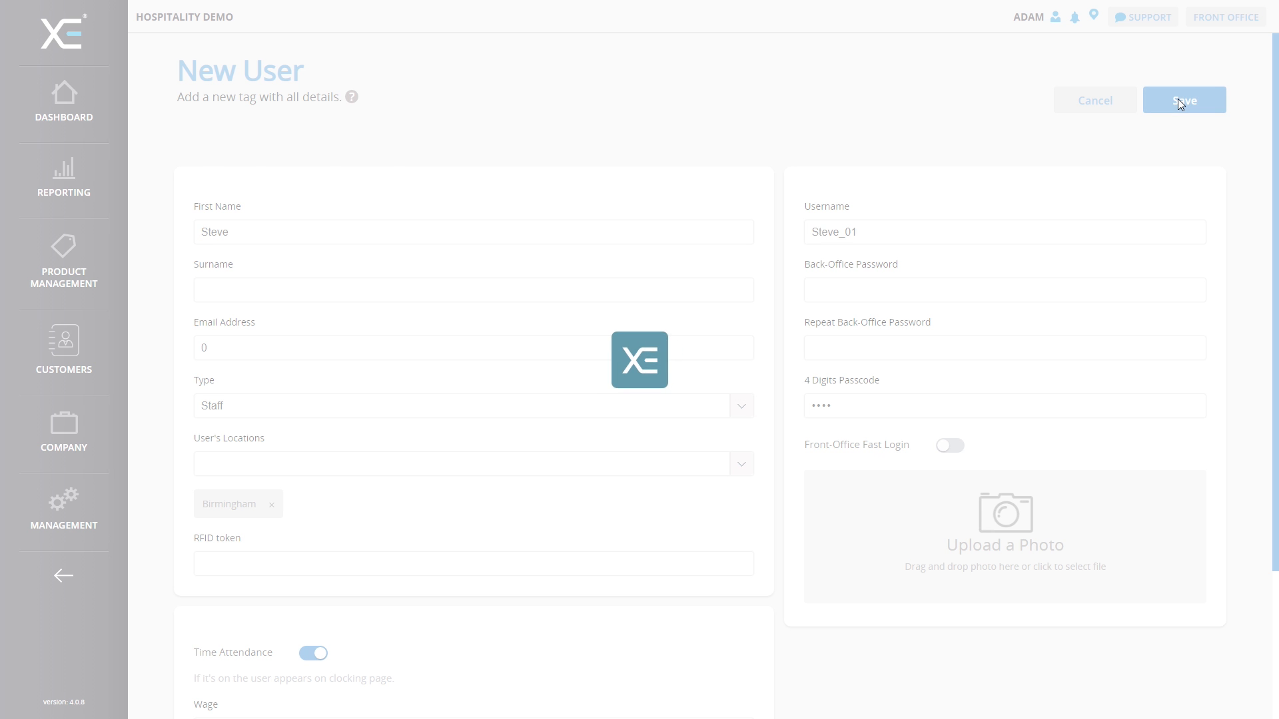
left_click(1184, 100)
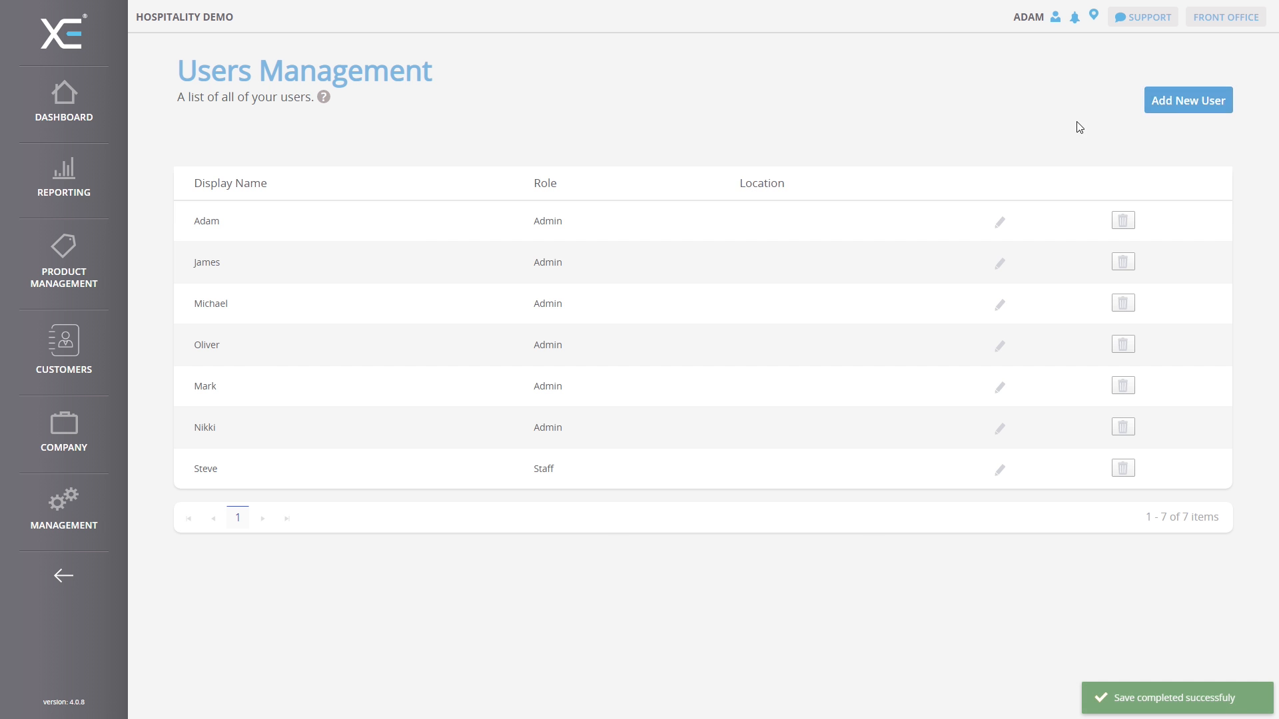
- Log in to the Front Office till as Adam and Hard Reload so Steve's tile appears
left_click(1226, 17)
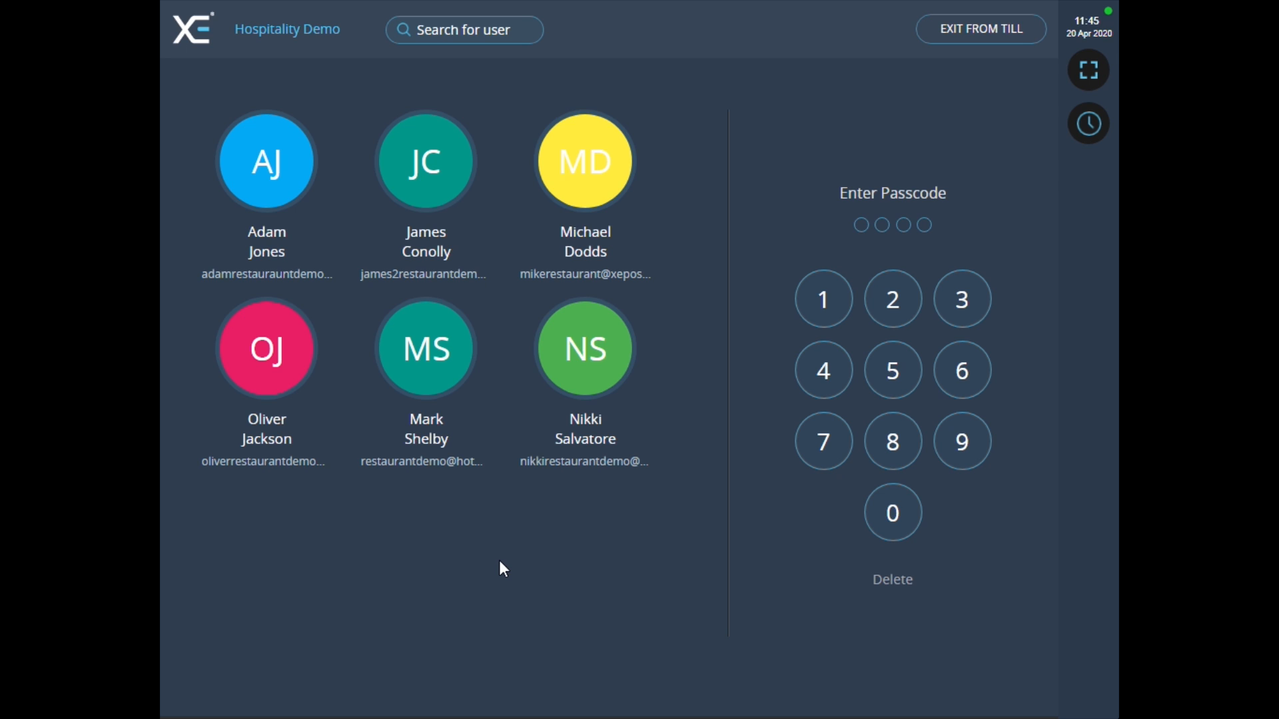
left_click(265, 161)
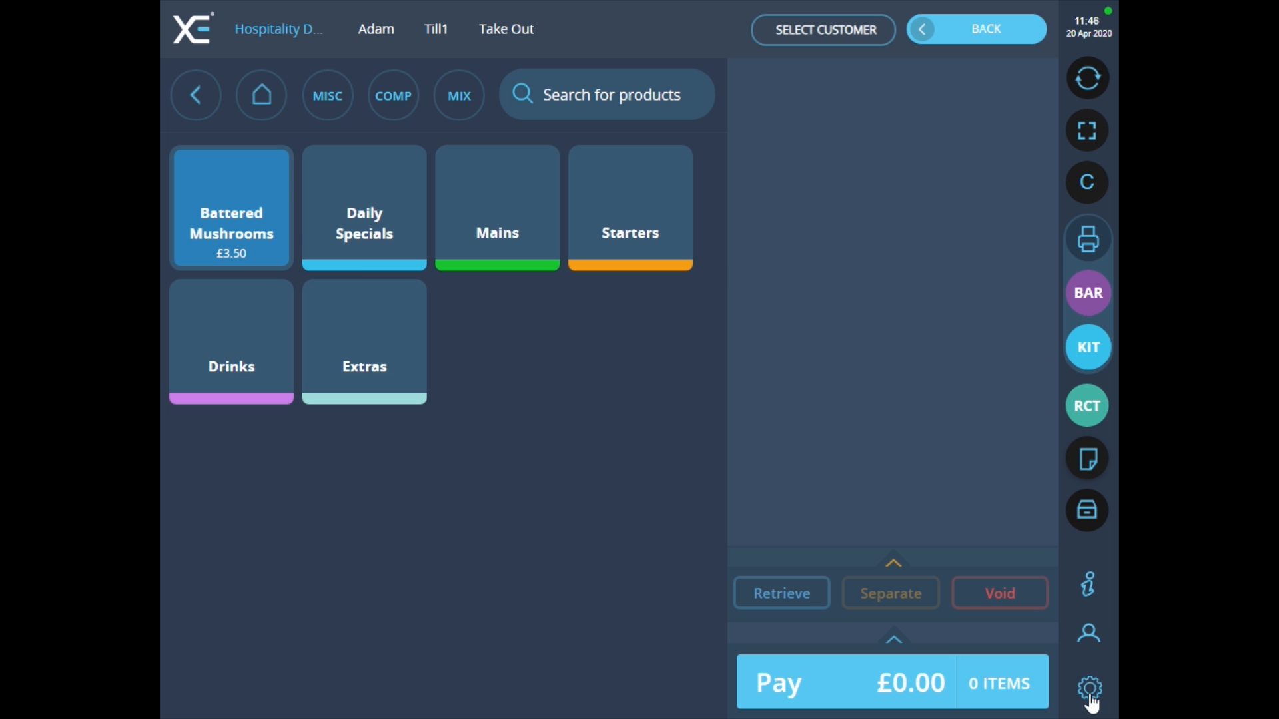
left_click(1089, 687)
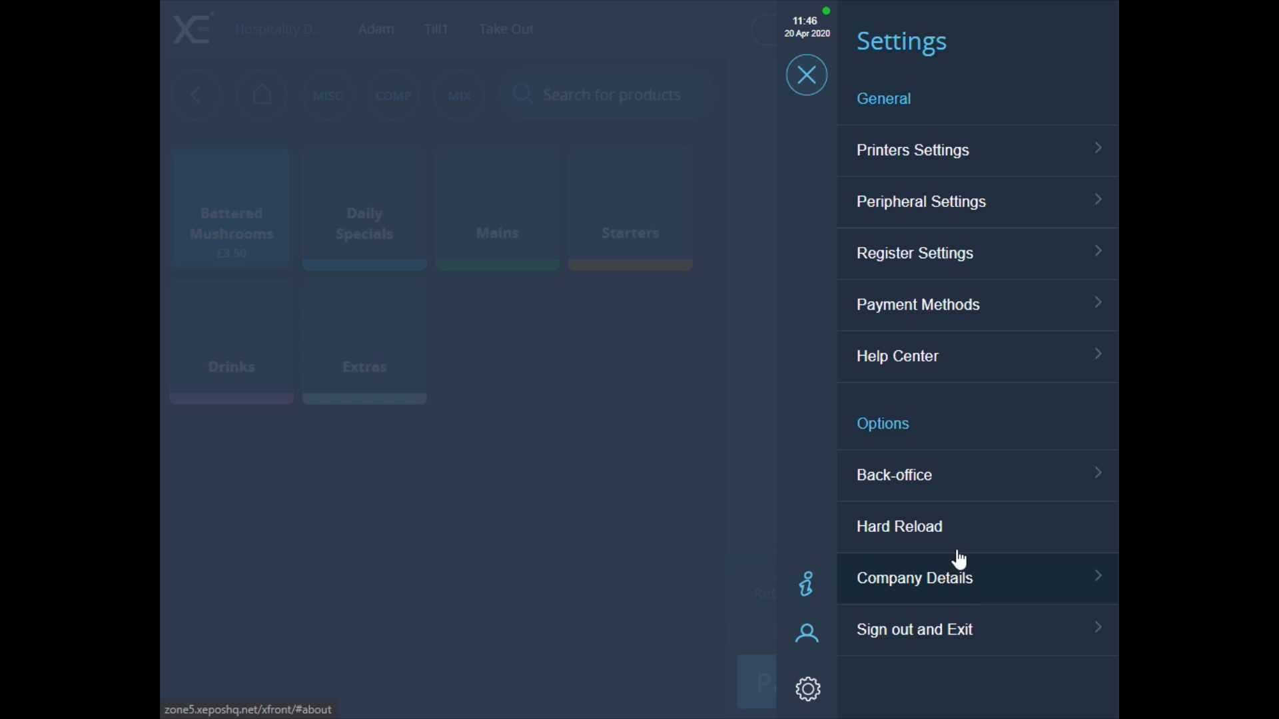
left_click(912, 629)
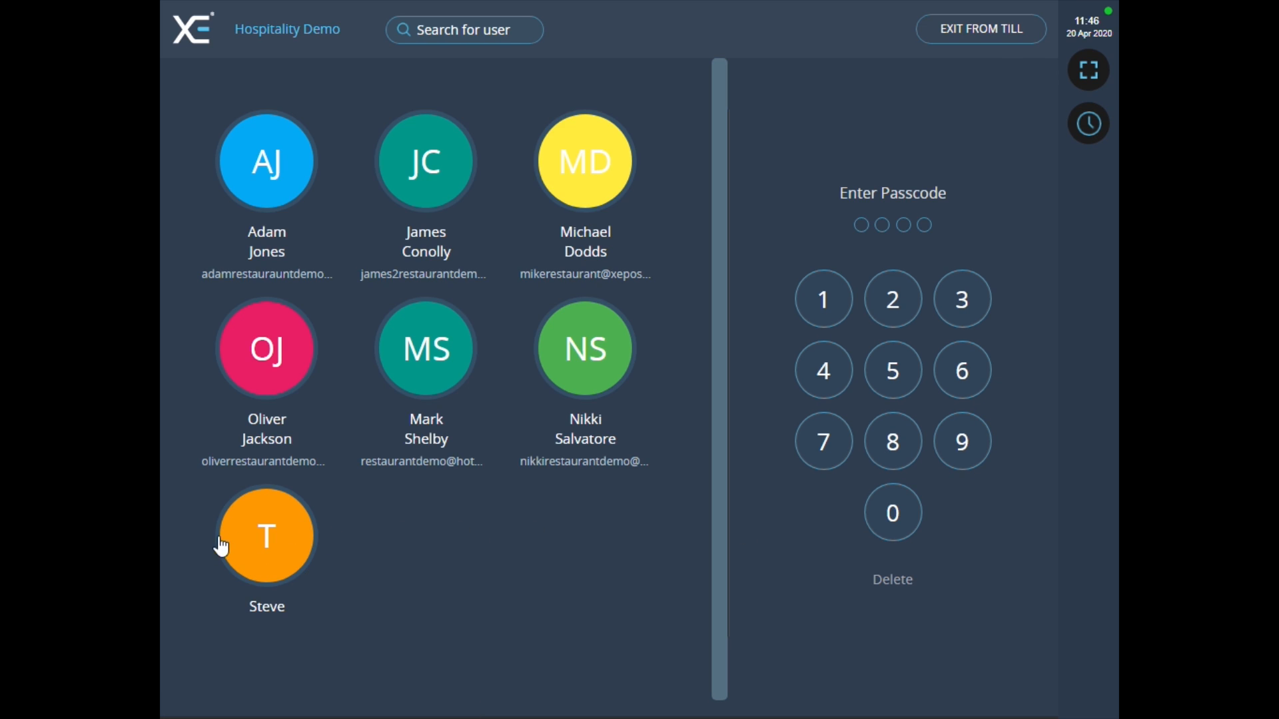
mouse_move(275, 569)
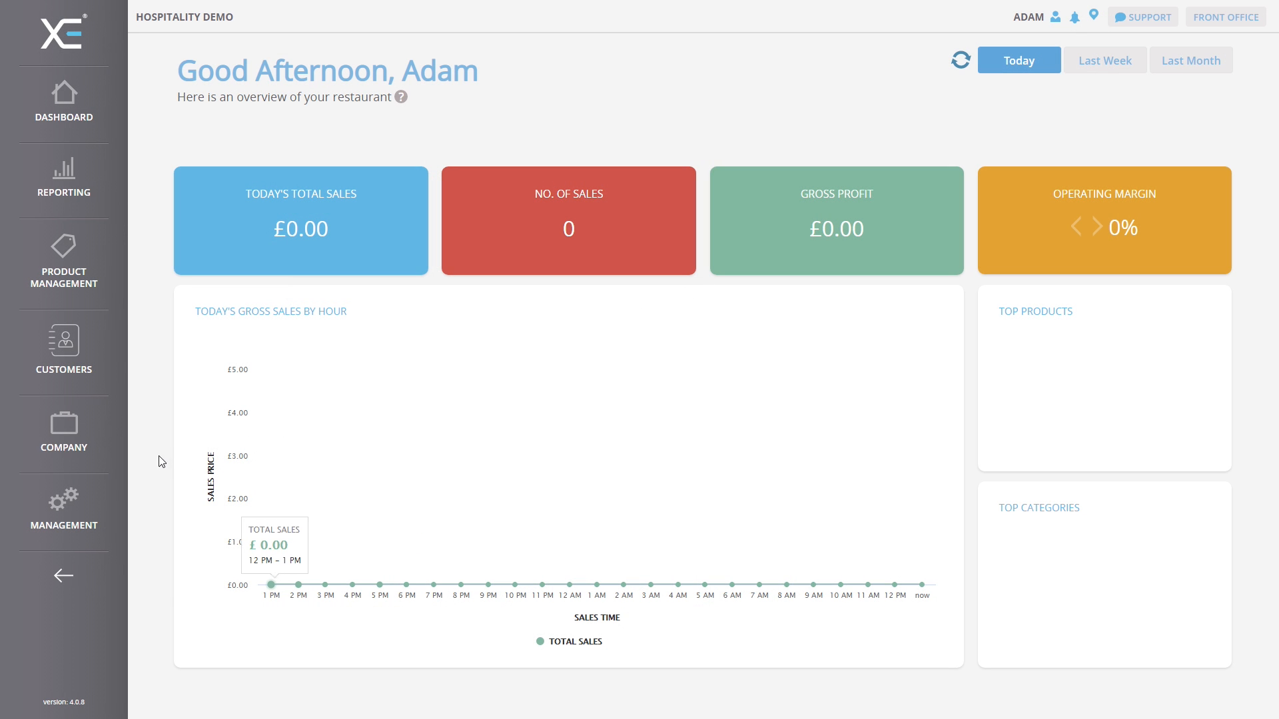
- Return to Users Management, where Steve is listed as Staff among seven users
left_click(64, 509)
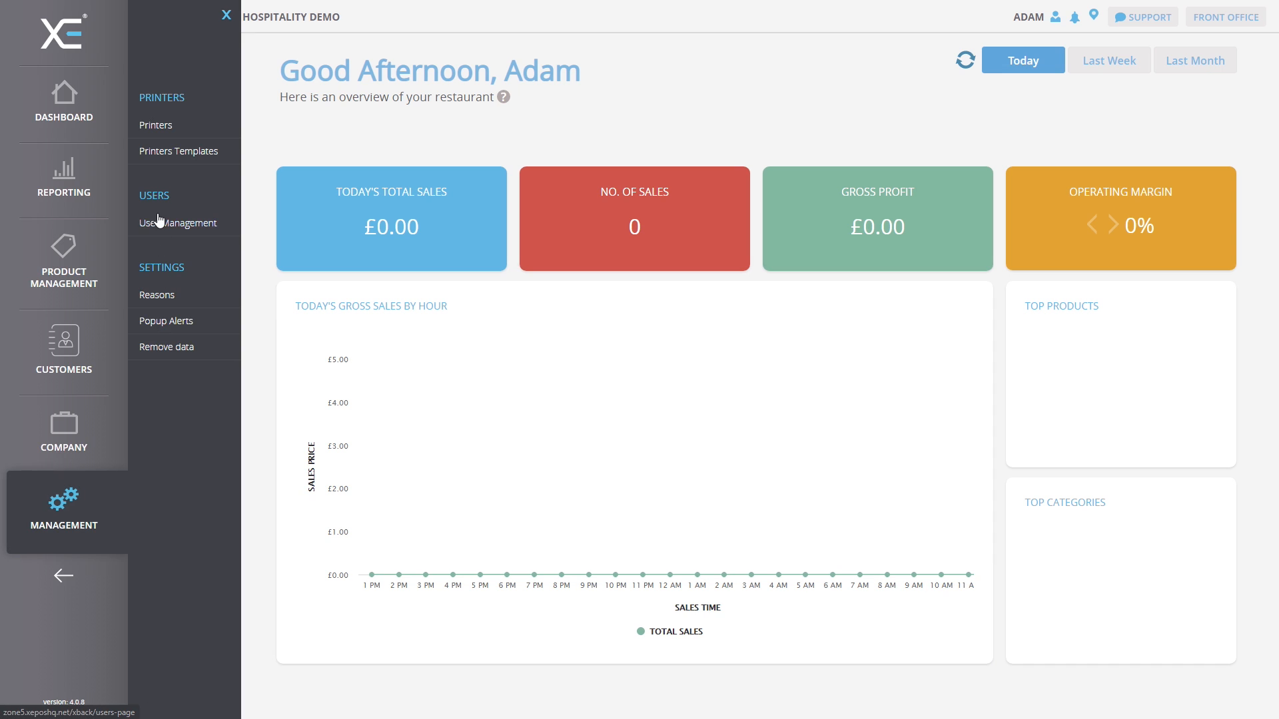
left_click(177, 223)
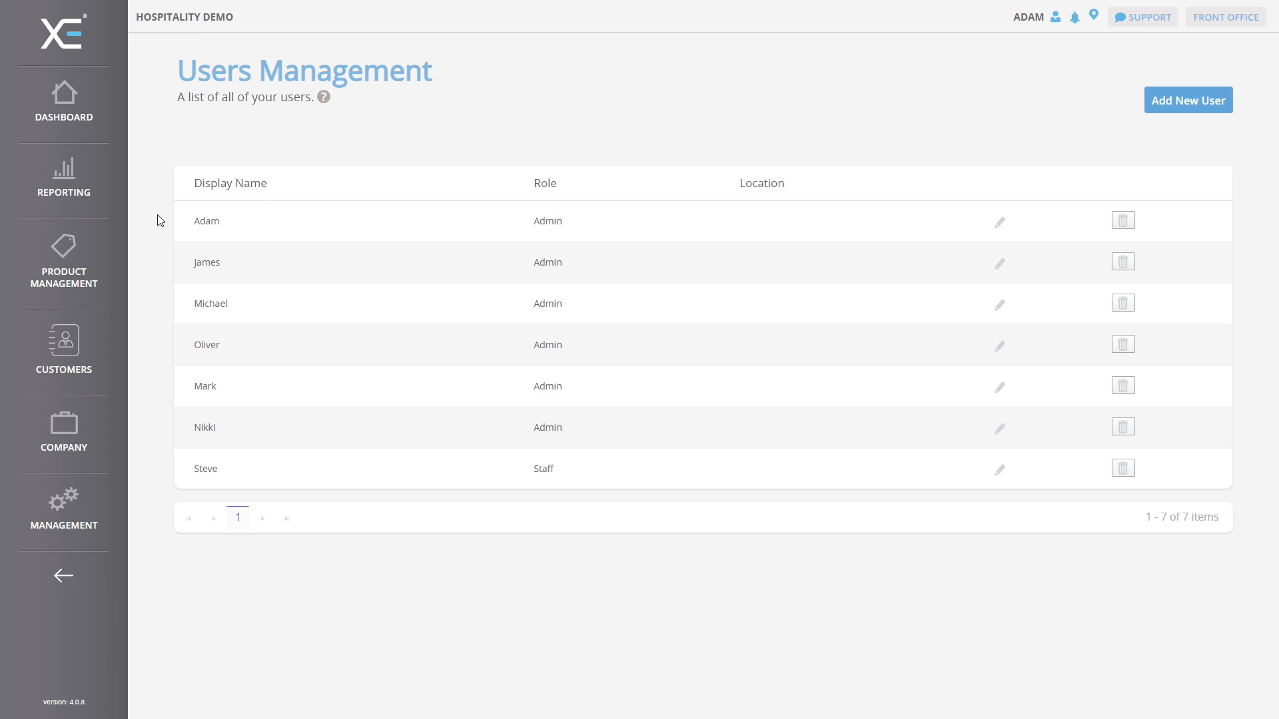
mouse_move(149, 261)
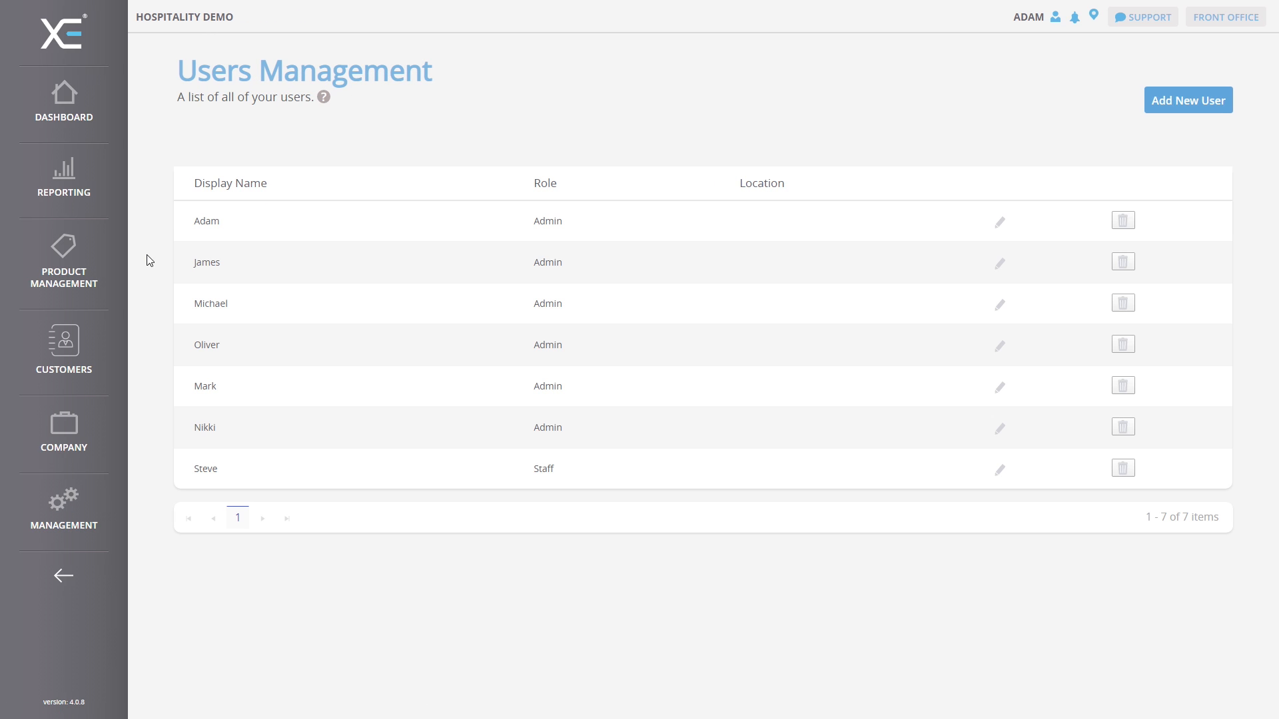
mouse_move(604, 471)
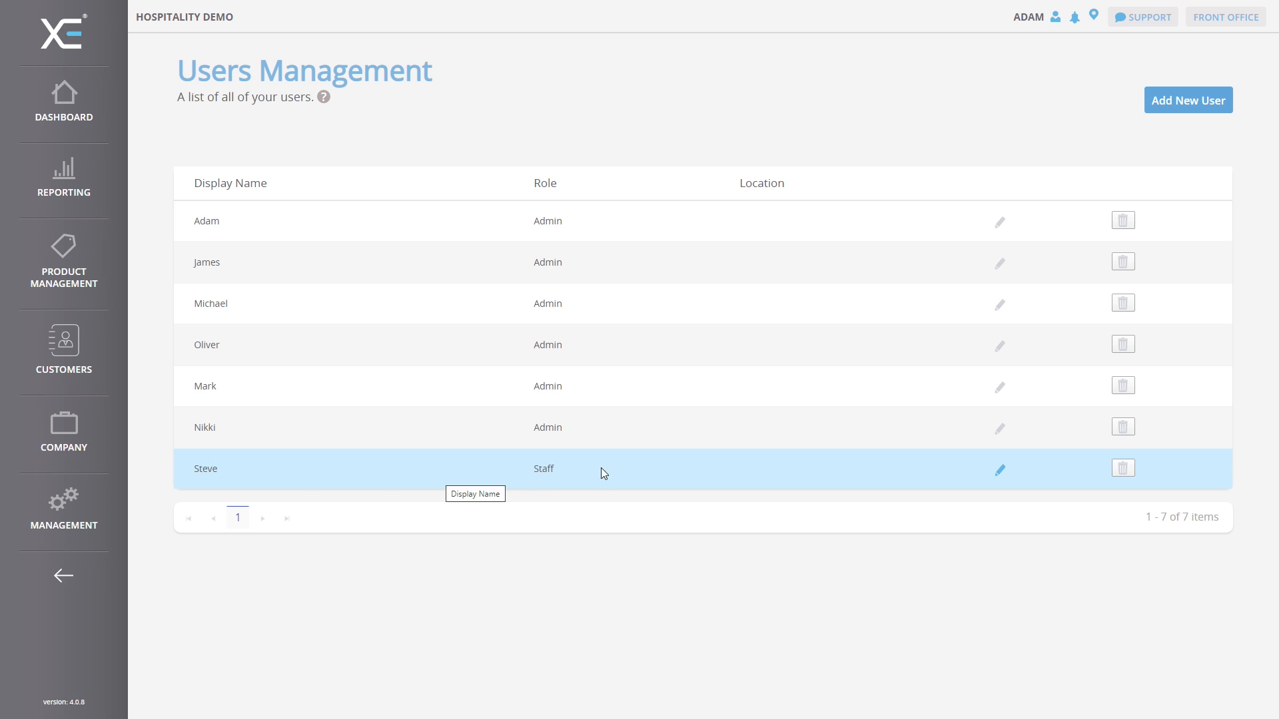
mouse_move(678, 448)
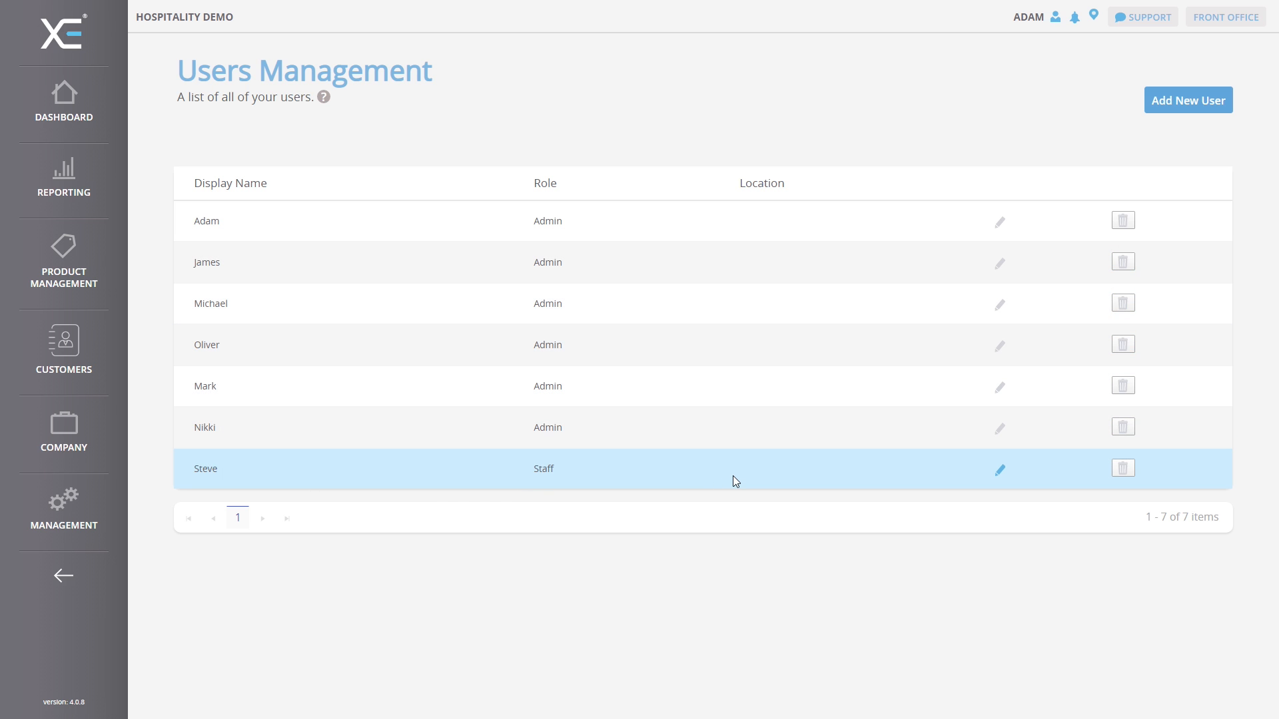
mouse_move(1002, 475)
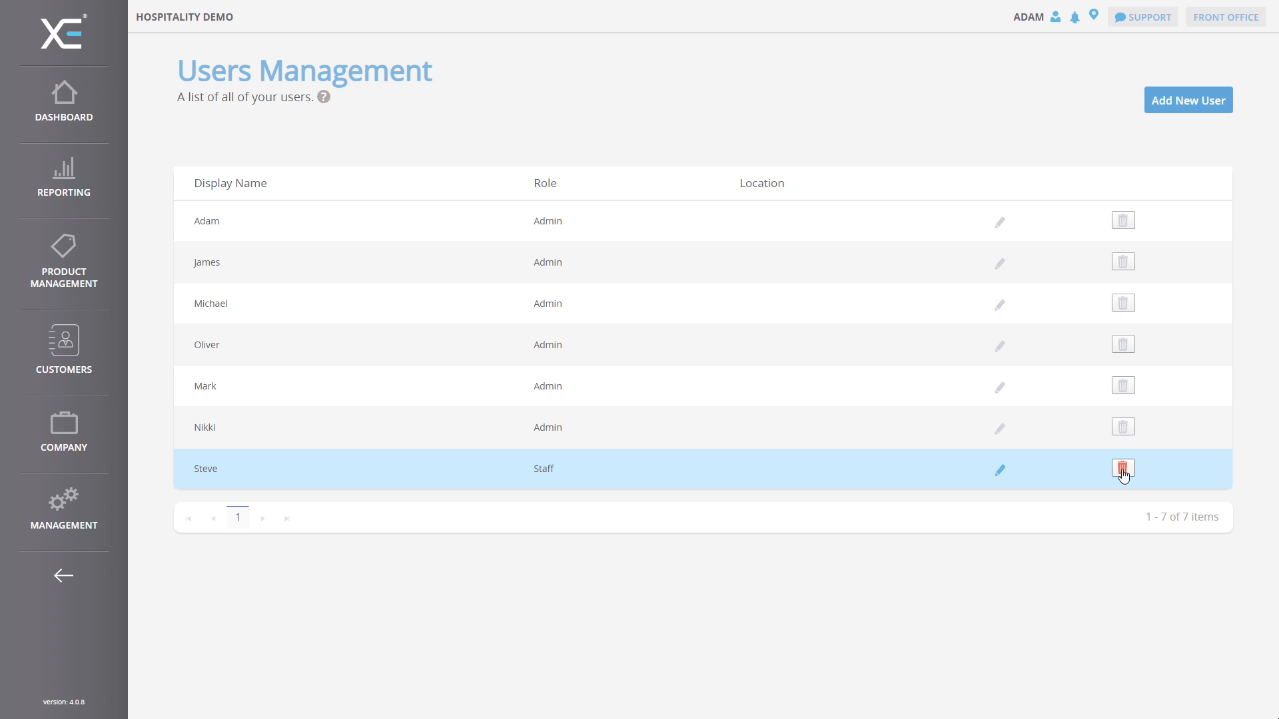
mouse_move(1009, 479)
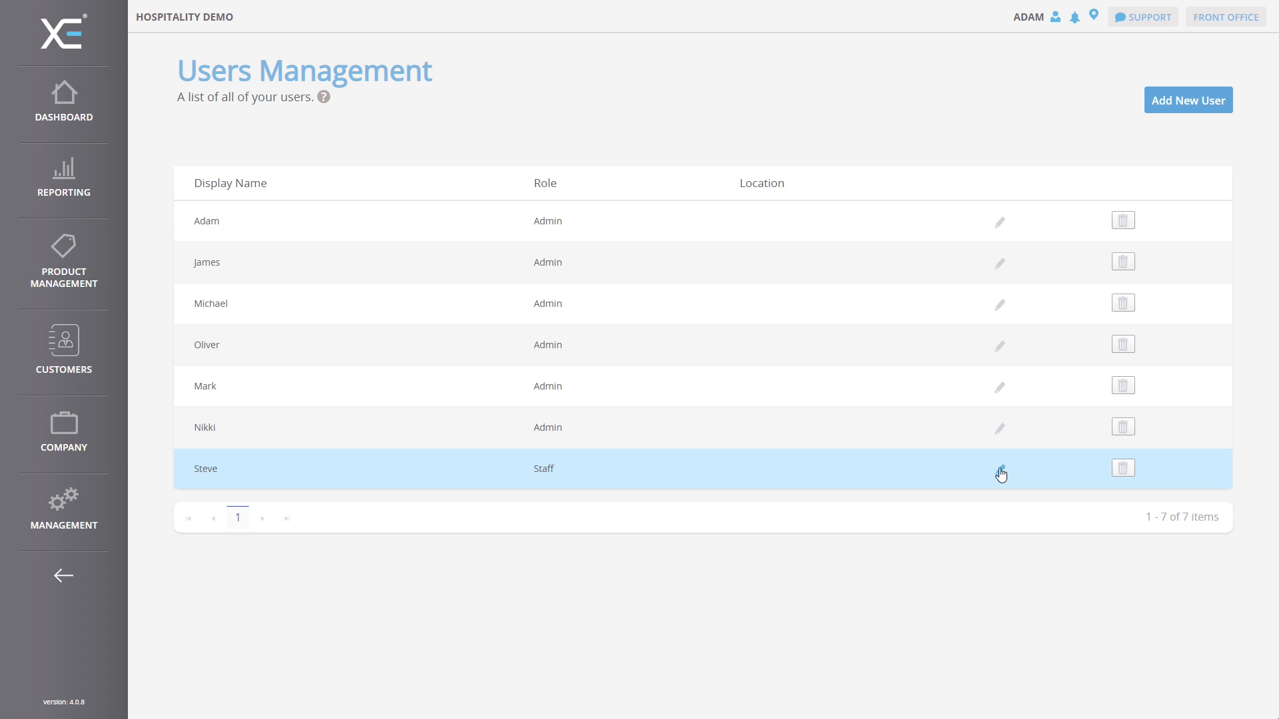
- Edit Steve's four-digit passcode to a new value ending in 4 and save
left_click(999, 469)
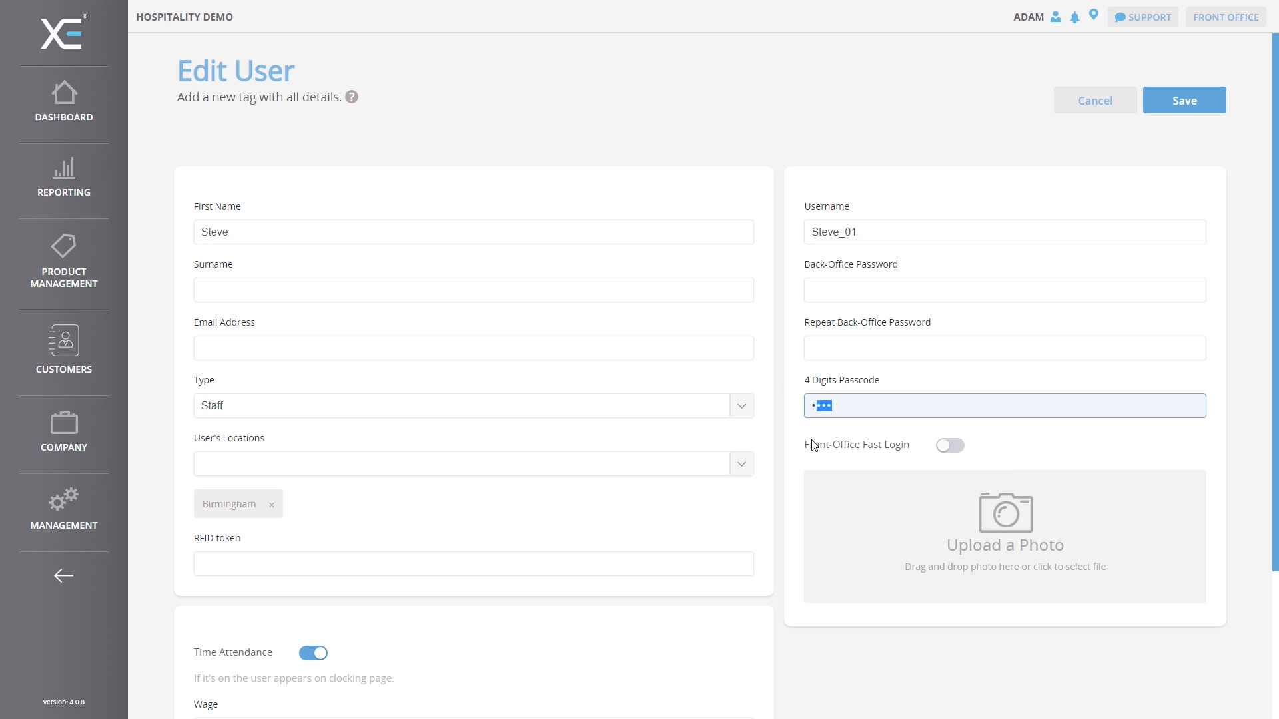
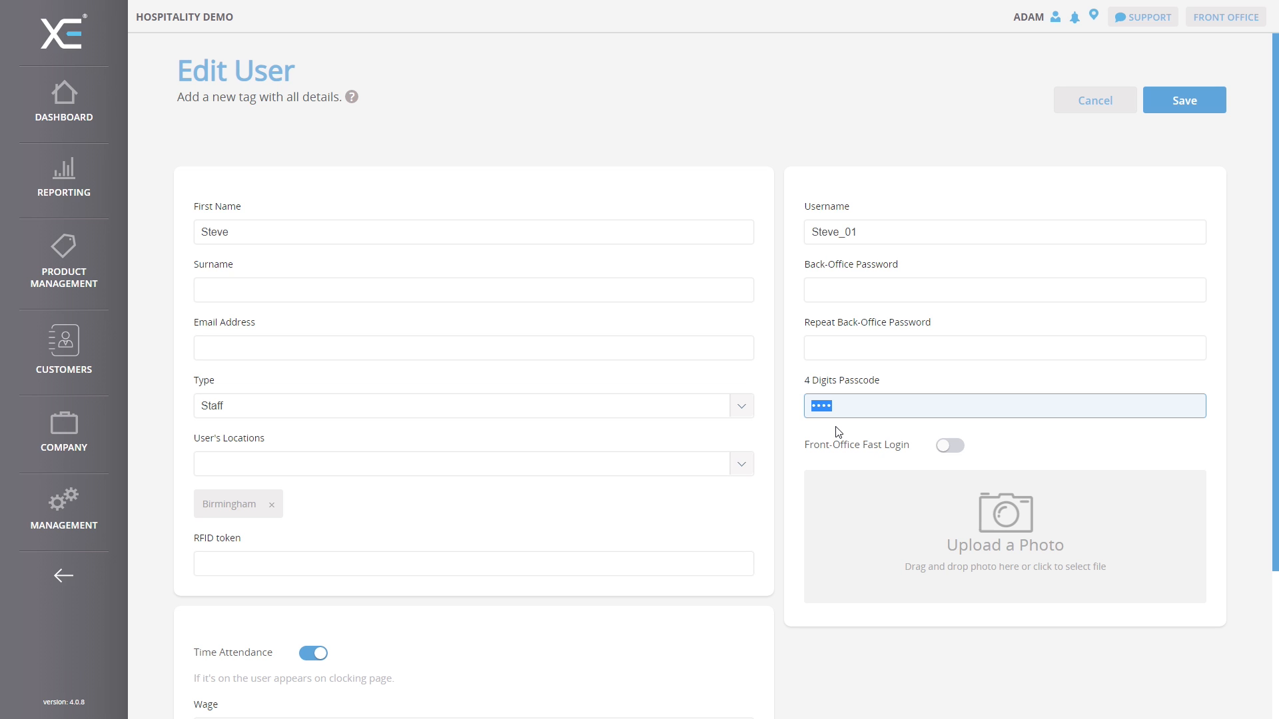
key("Backspace")
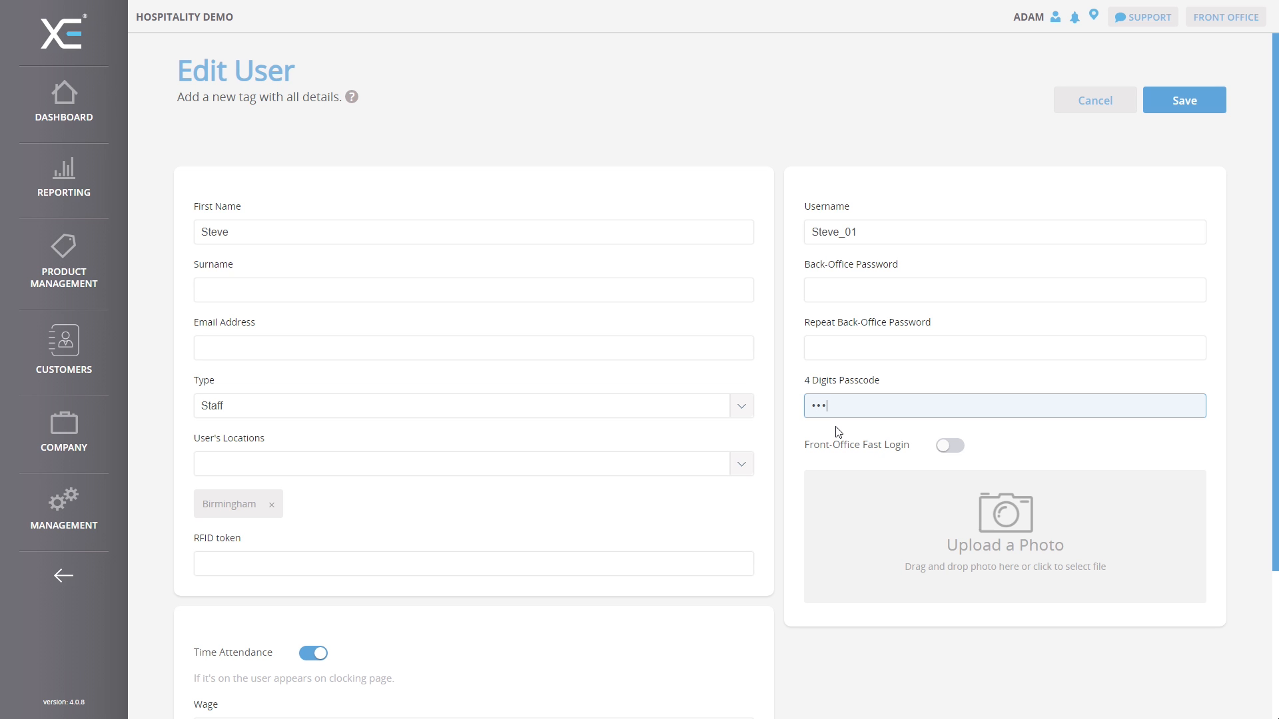
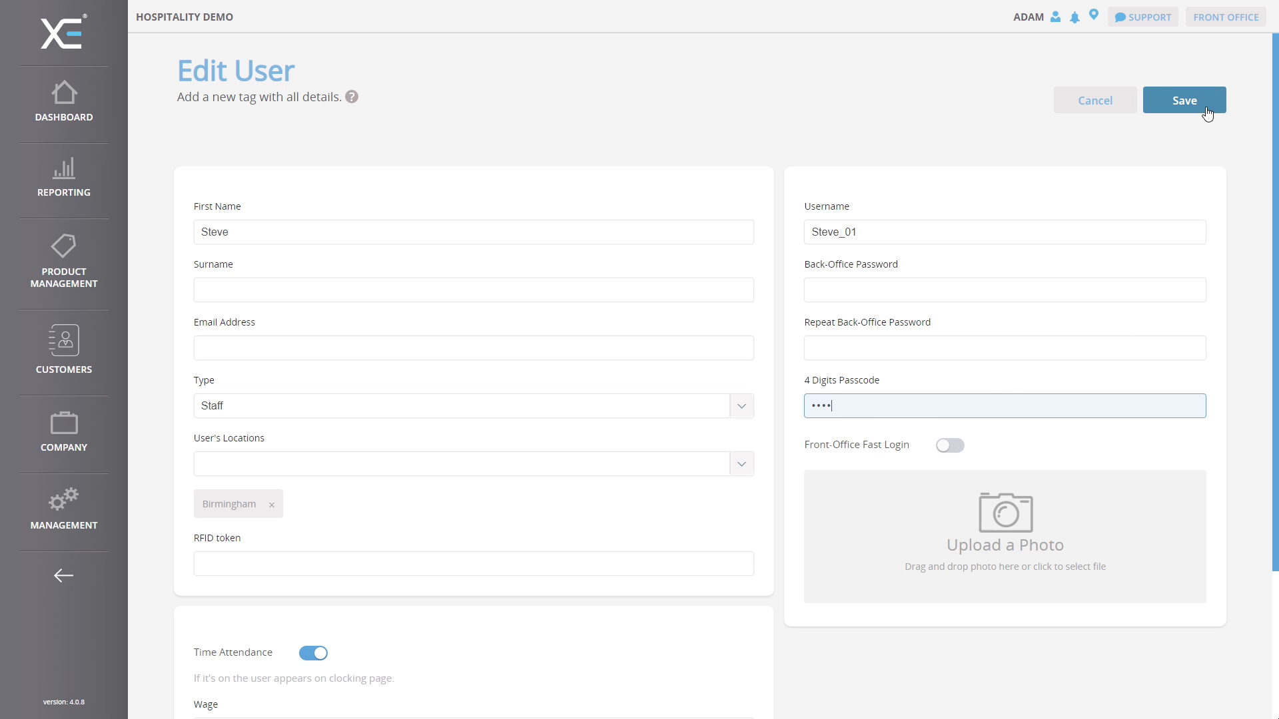
left_click(1184, 100)
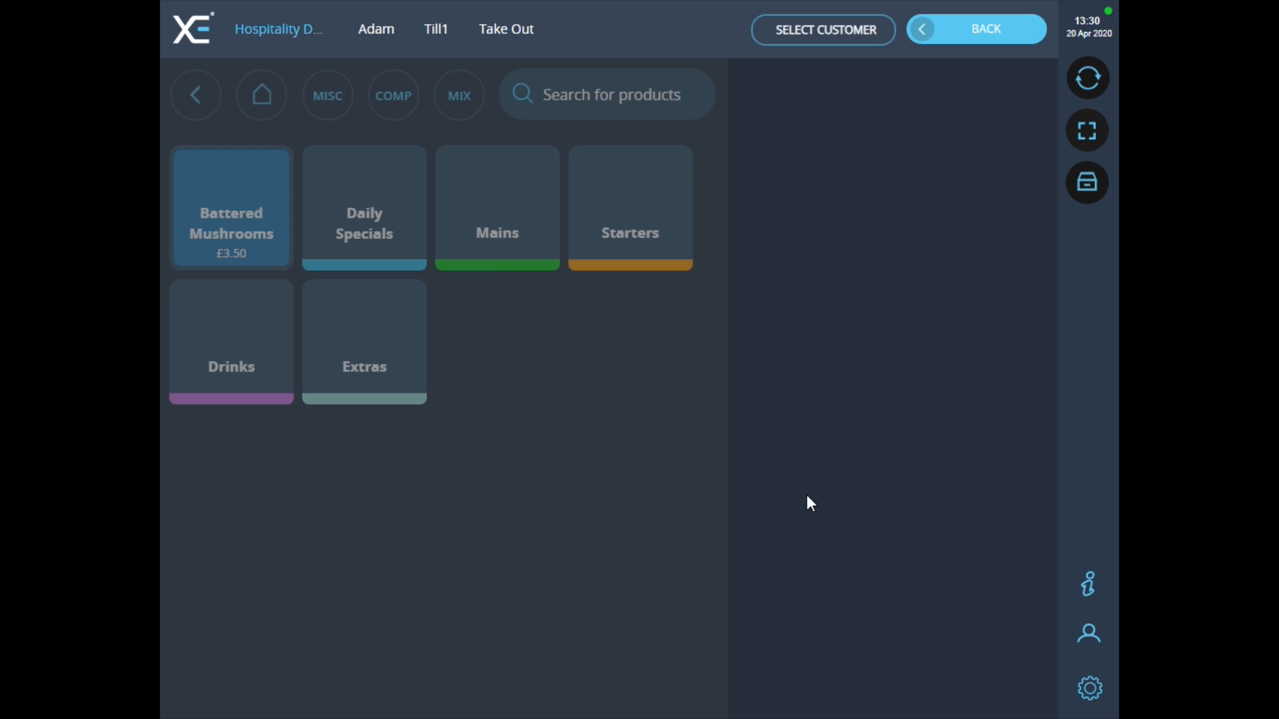
- Sign out of the till, choose Steve and enter his new passcode to log in
left_click(1090, 687)
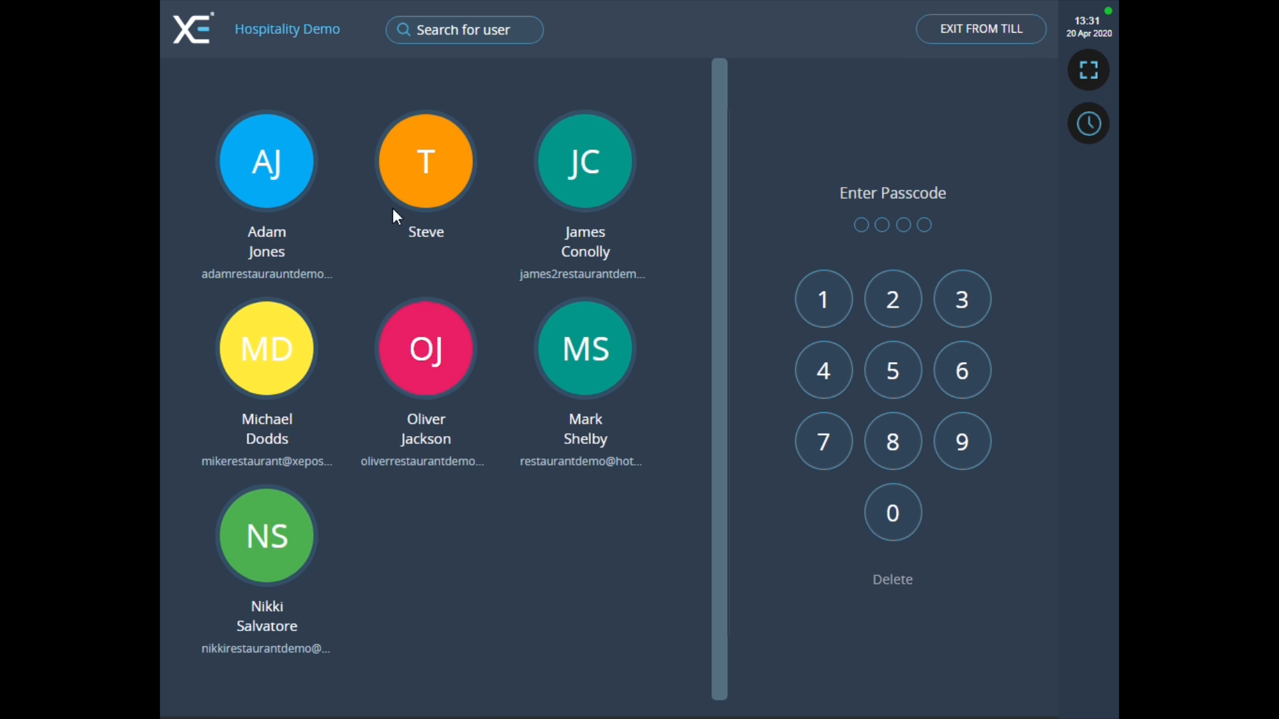
left_click(426, 162)
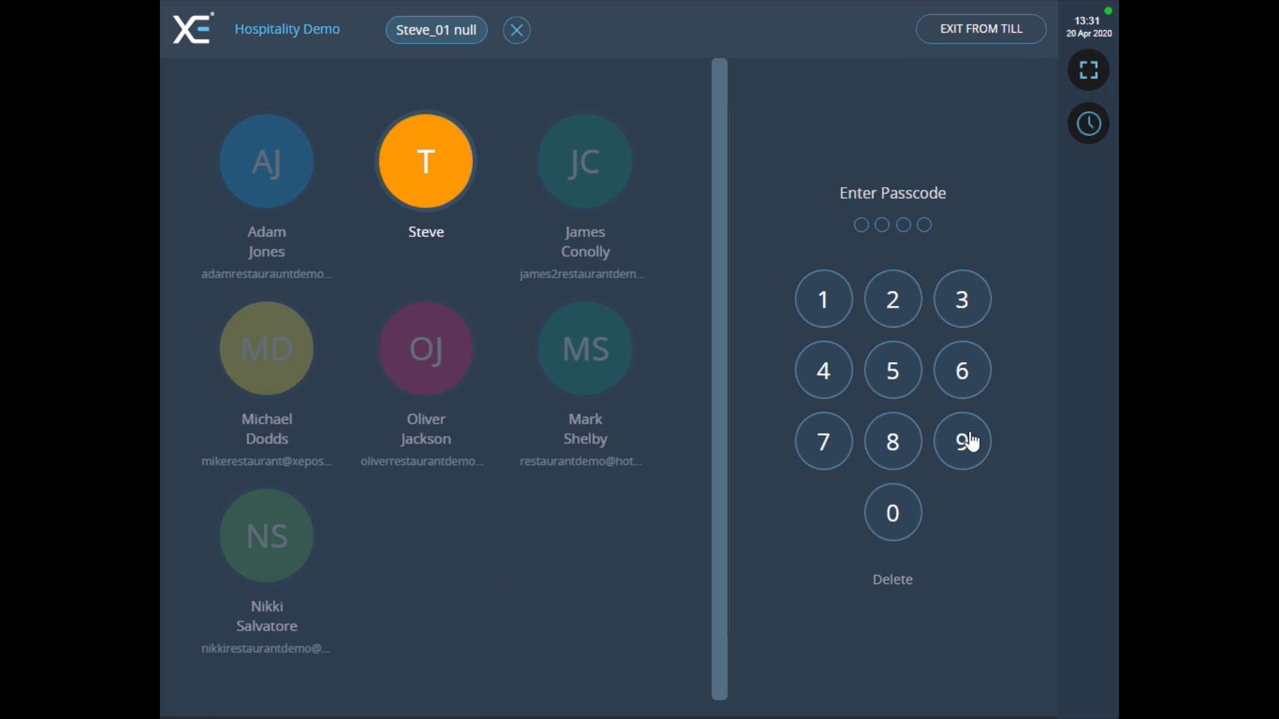
left_click(962, 441)
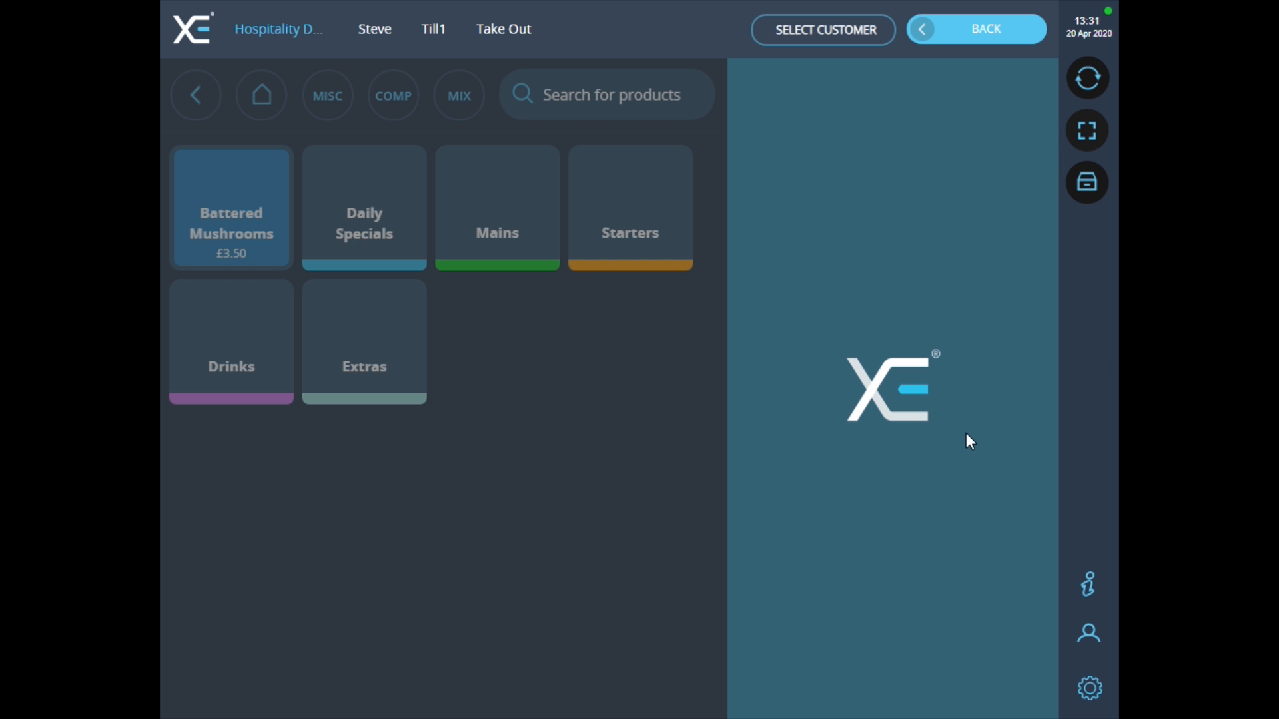